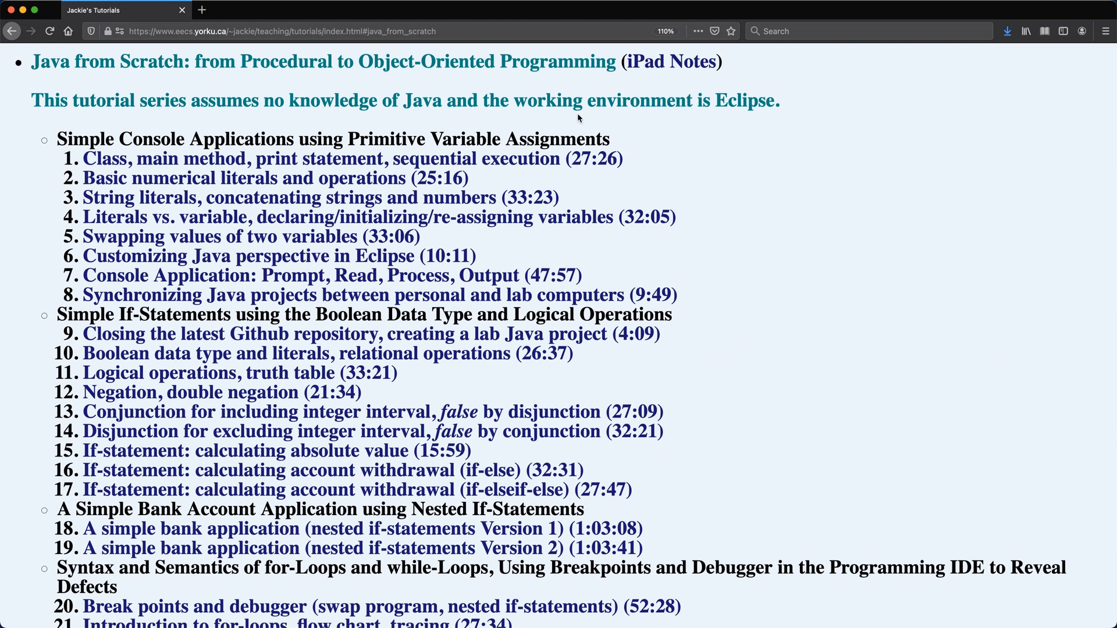
mouse_move(583, 79)
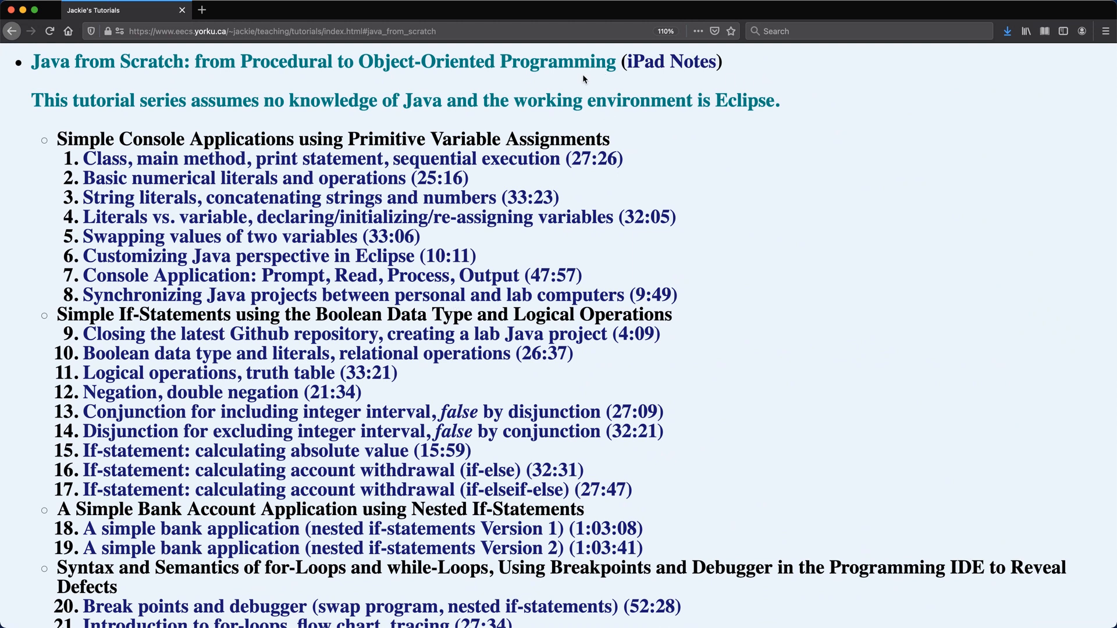
mouse_move(749, 212)
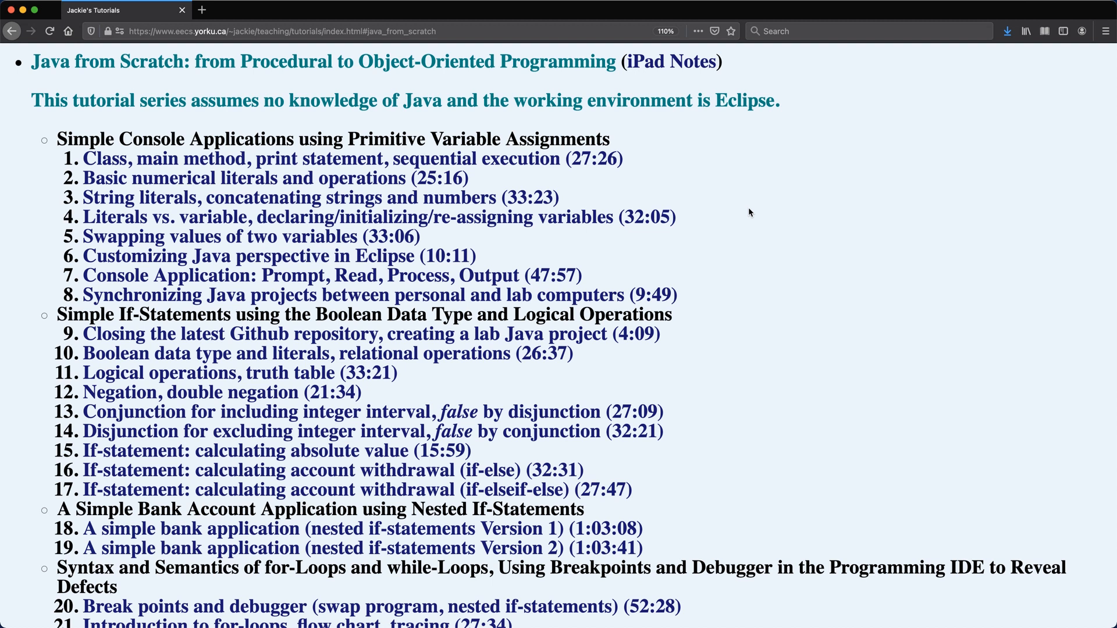
Create a new Java project named Week_03 through the New Java Project wizard
scroll("down", 3)
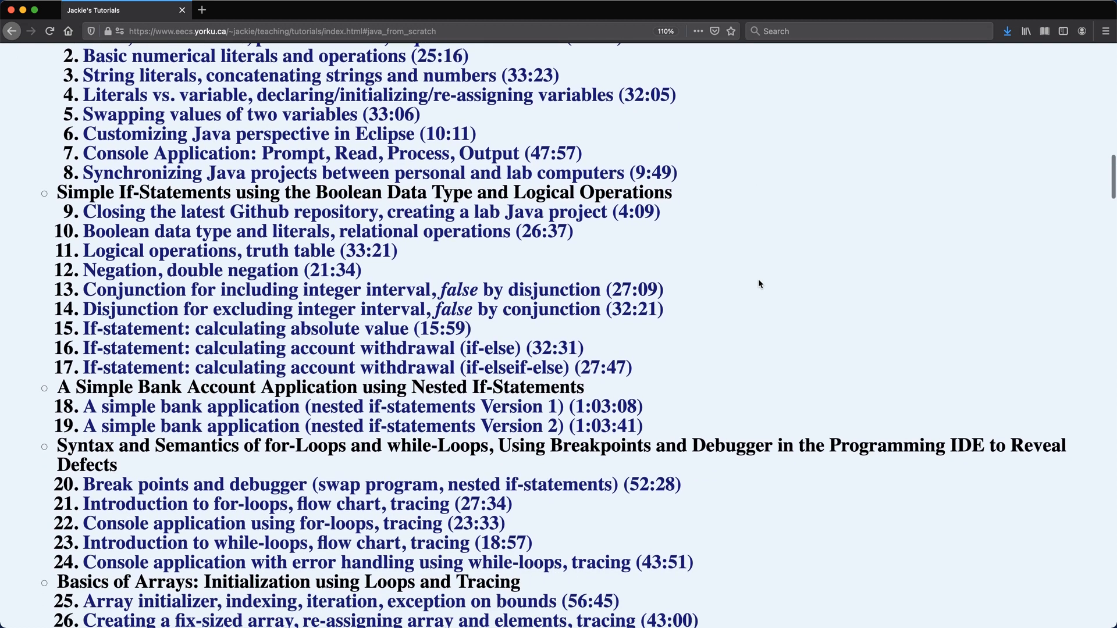
mouse_move(674, 369)
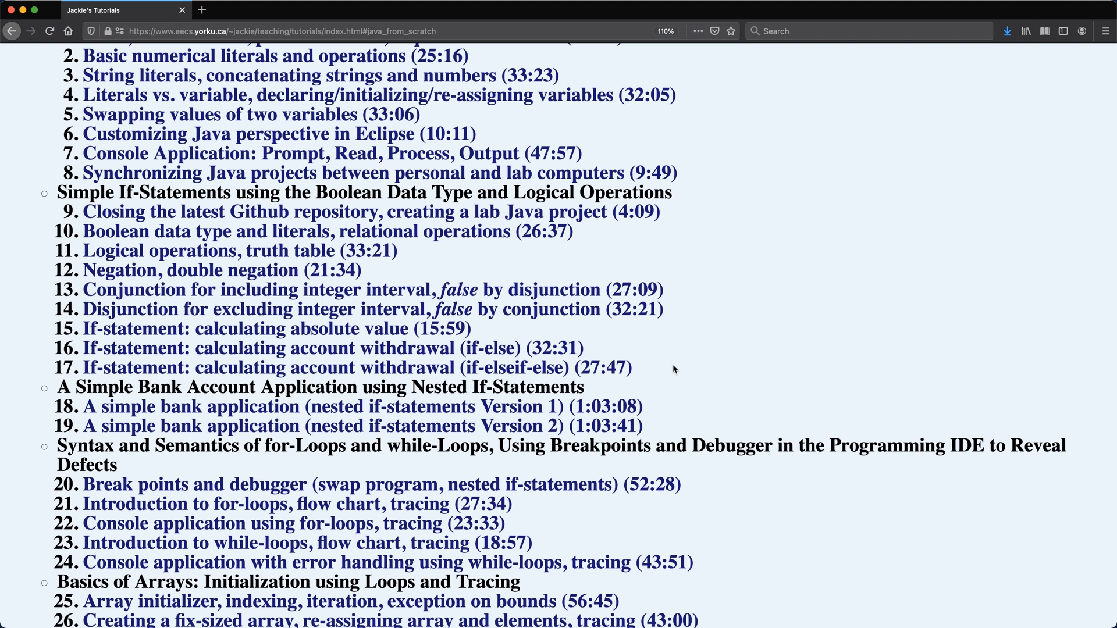
left_click_drag(83, 241, 632, 367)
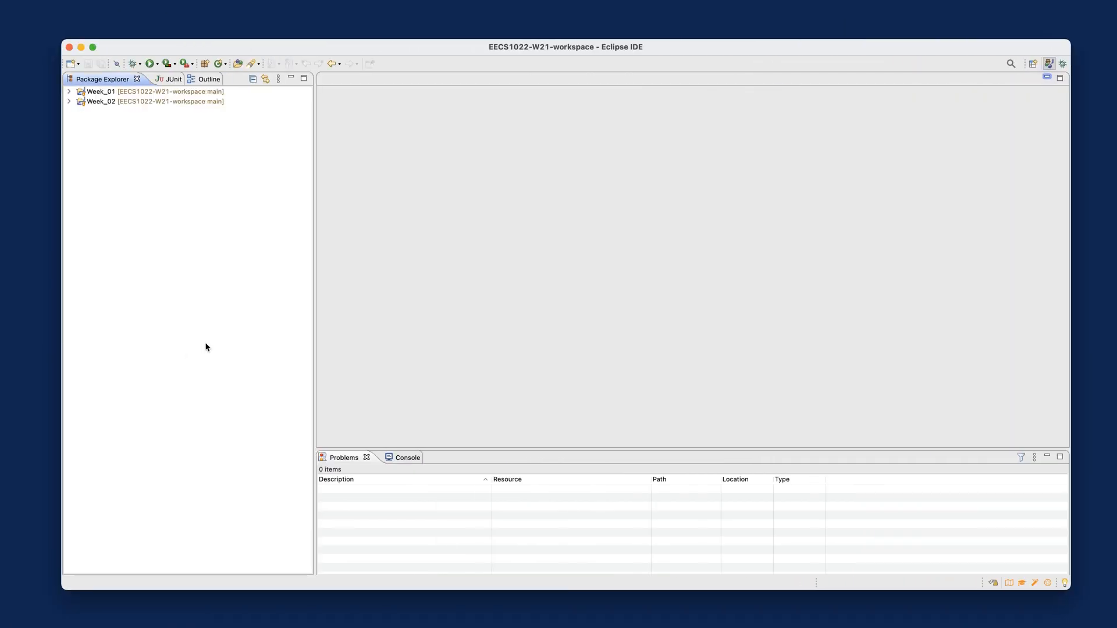
mouse_move(264, 341)
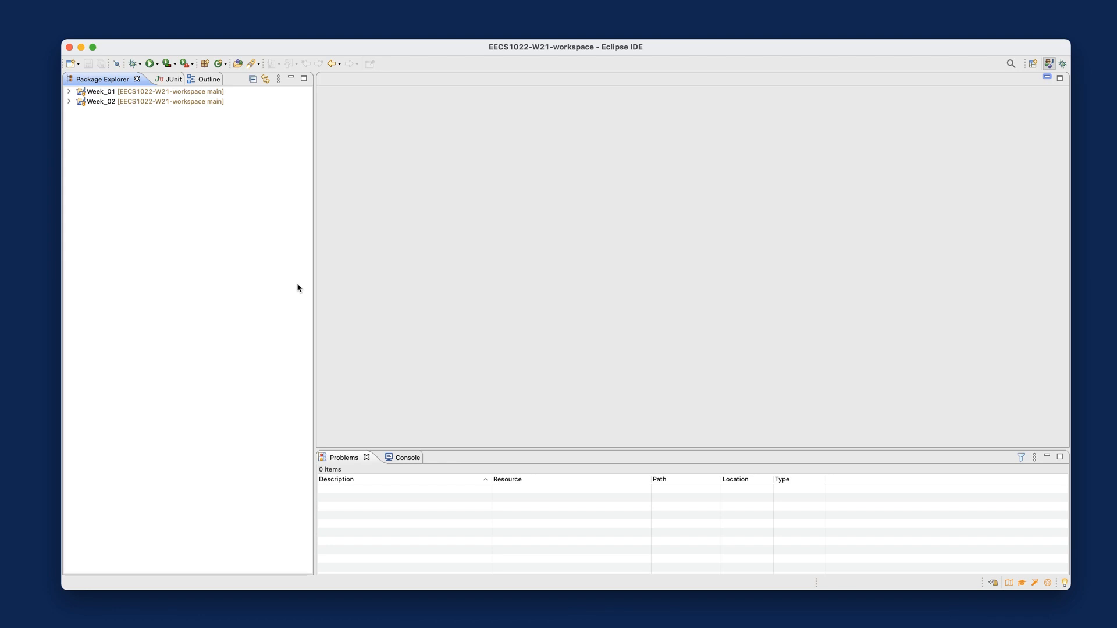
mouse_move(349, 239)
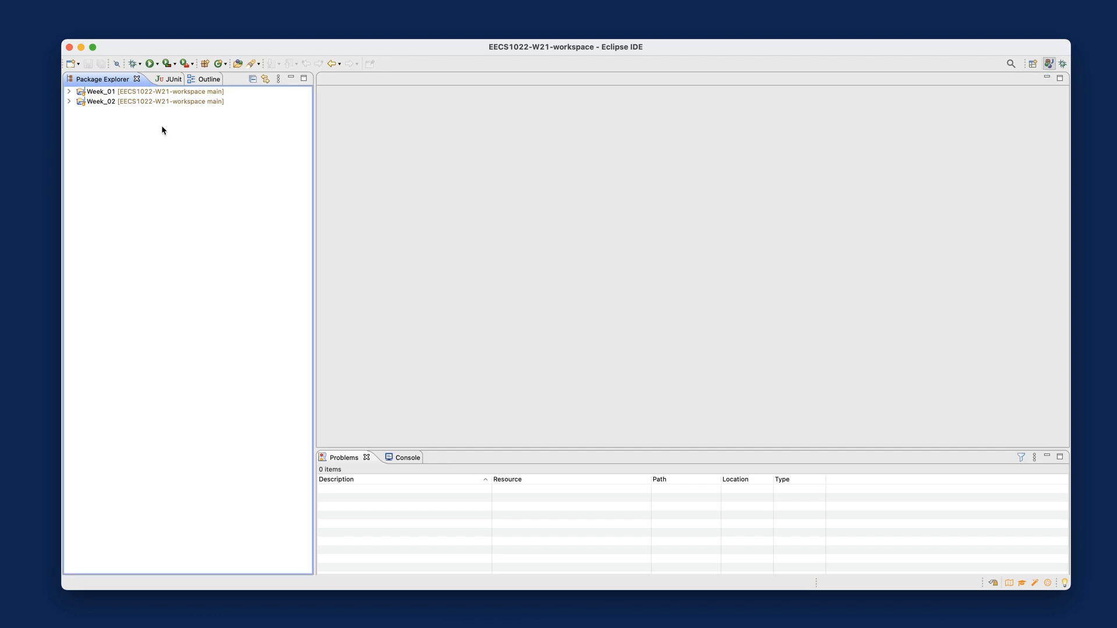
right_click(162, 130)
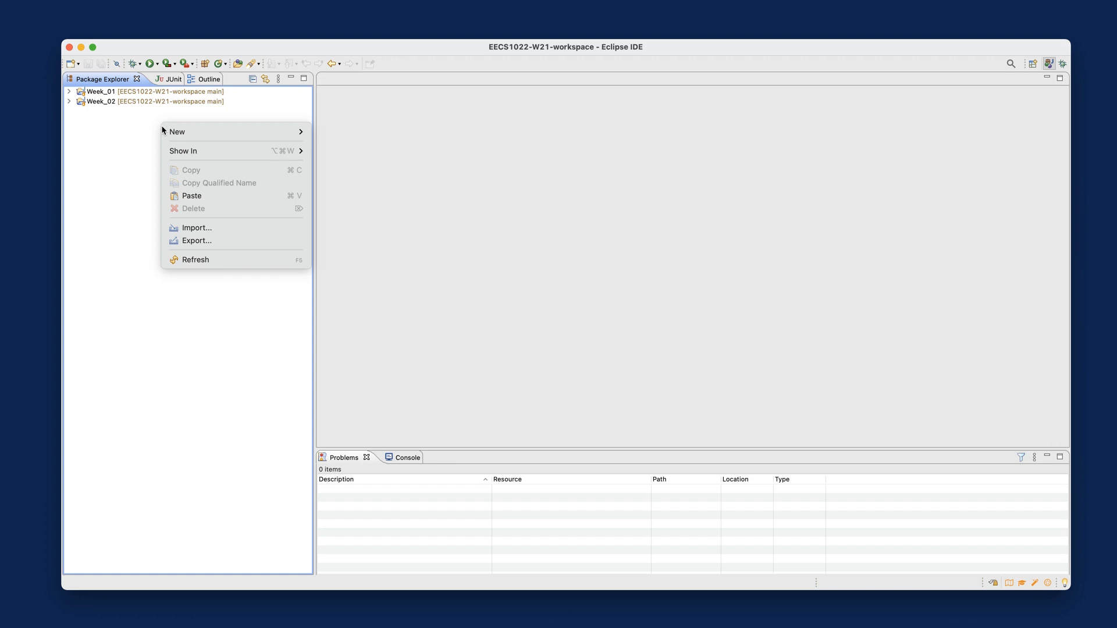
mouse_move(177, 131)
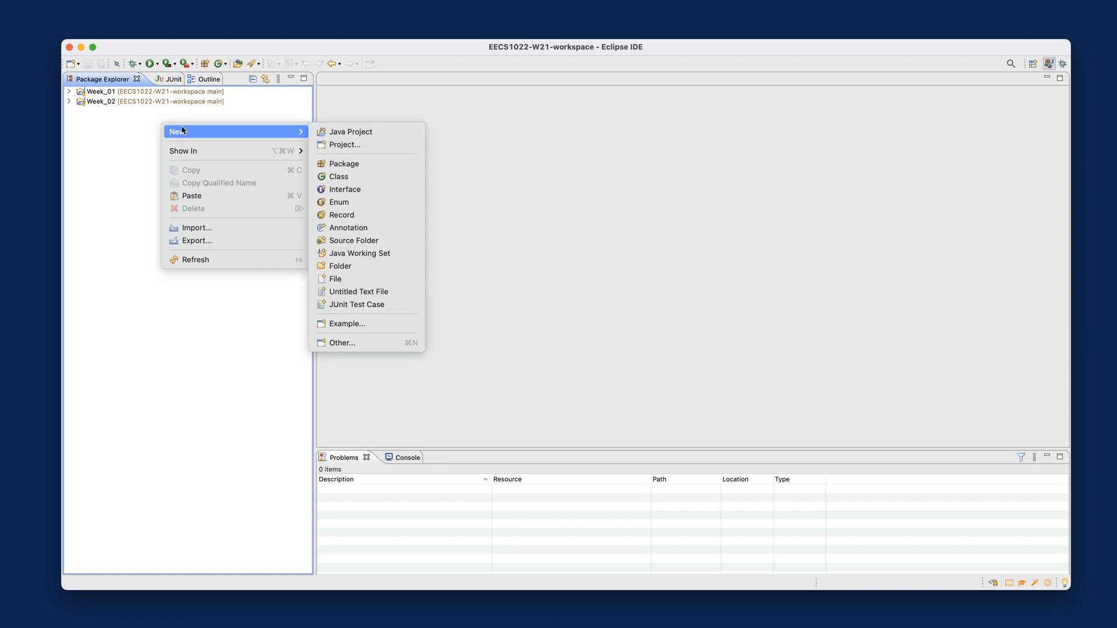
mouse_move(178, 131)
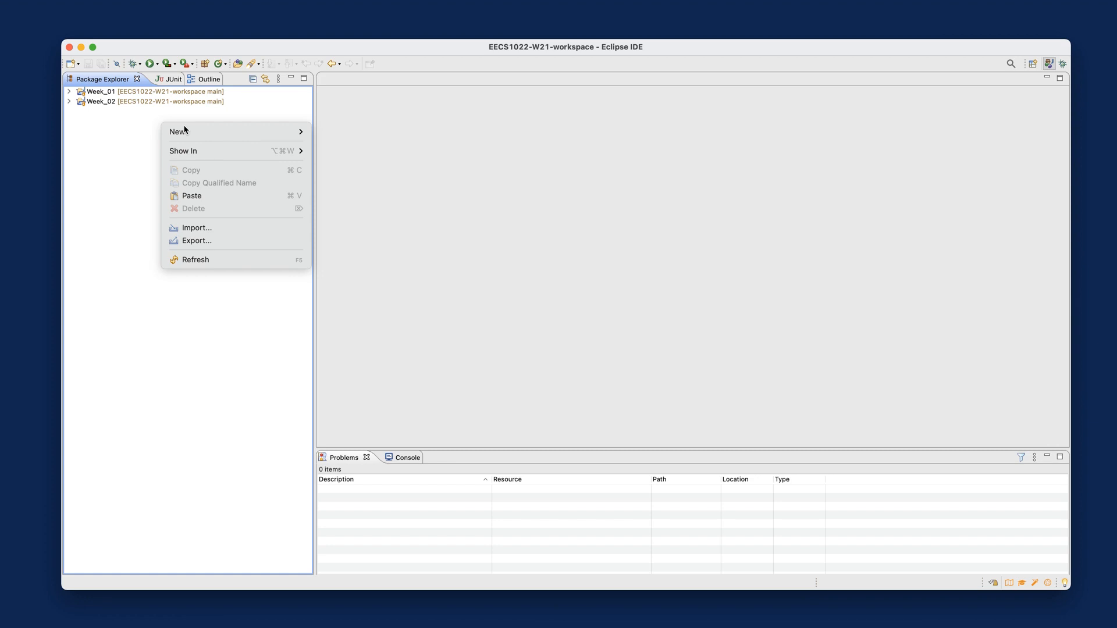
mouse_move(177, 131)
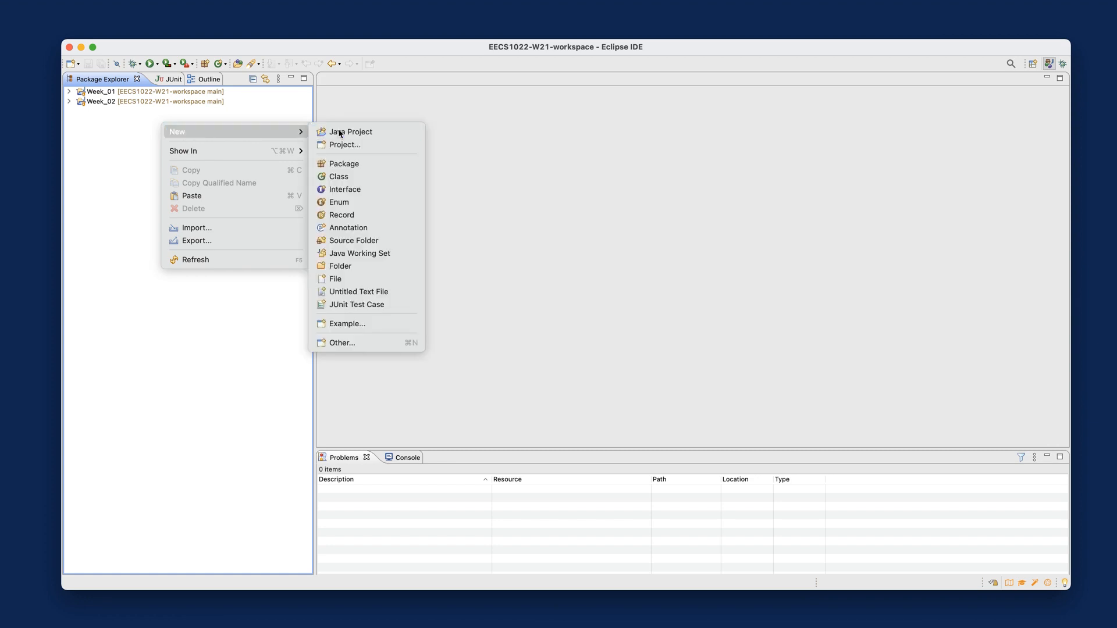
left_click(350, 131)
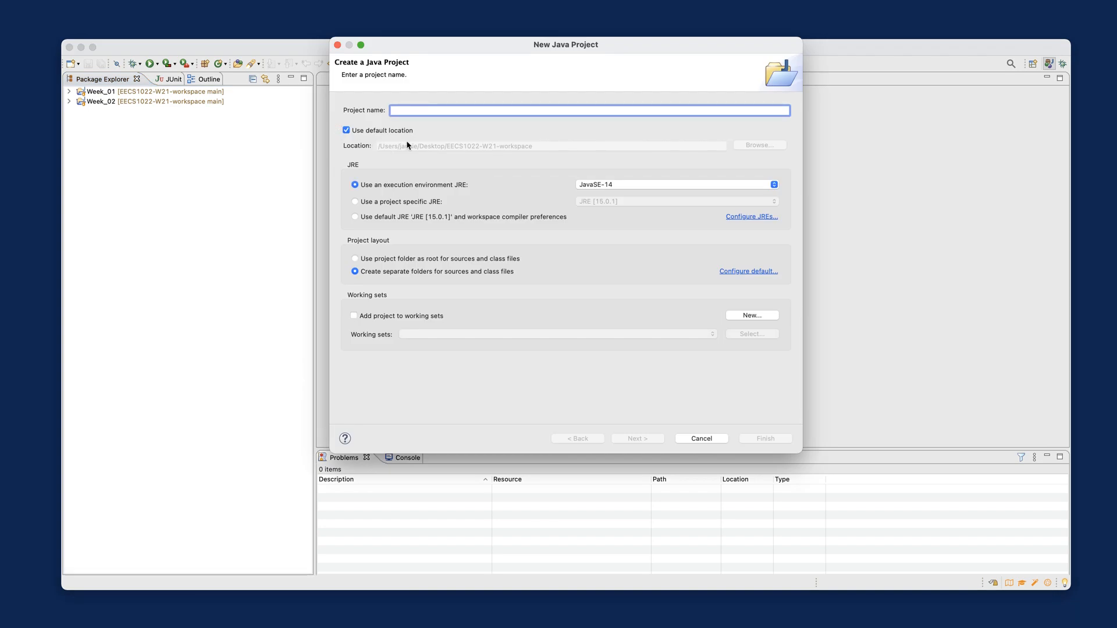
mouse_move(416, 139)
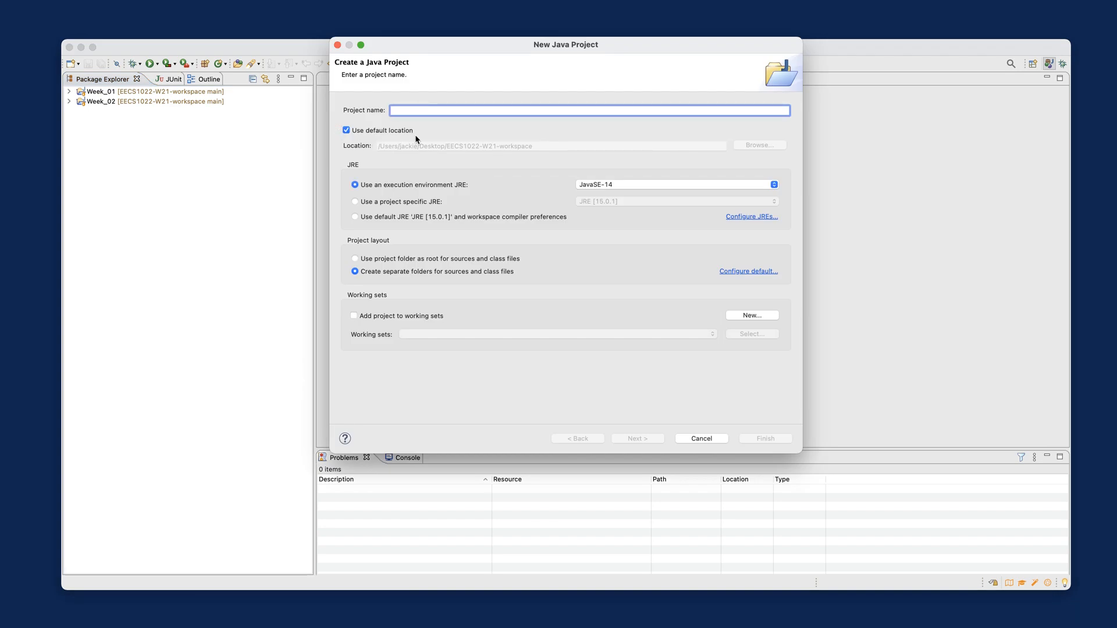
type("Week_03")
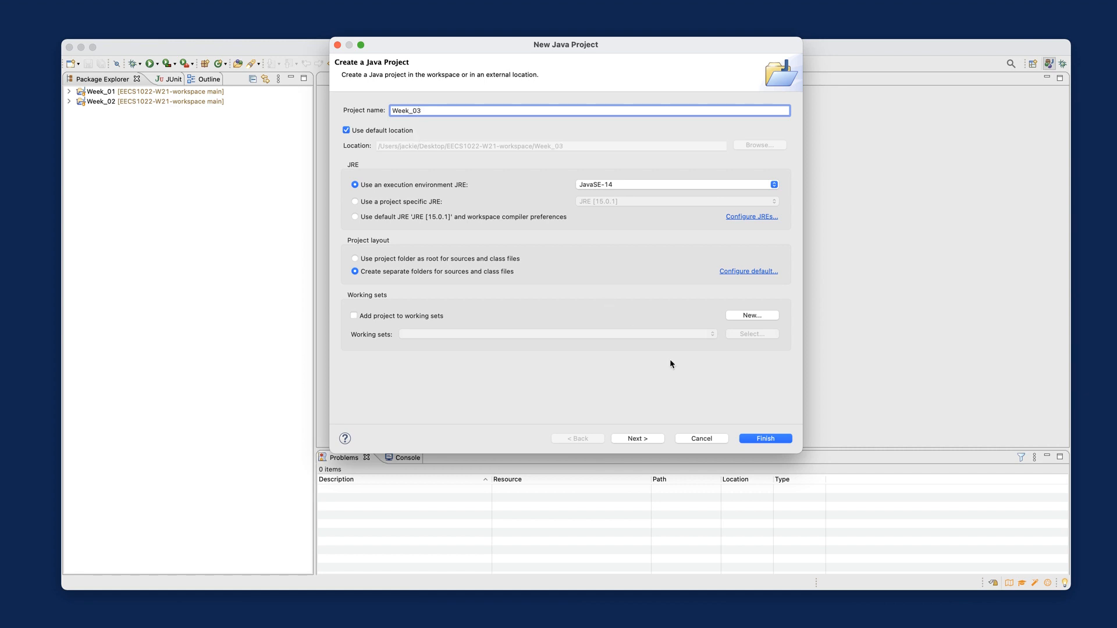
left_click(636, 438)
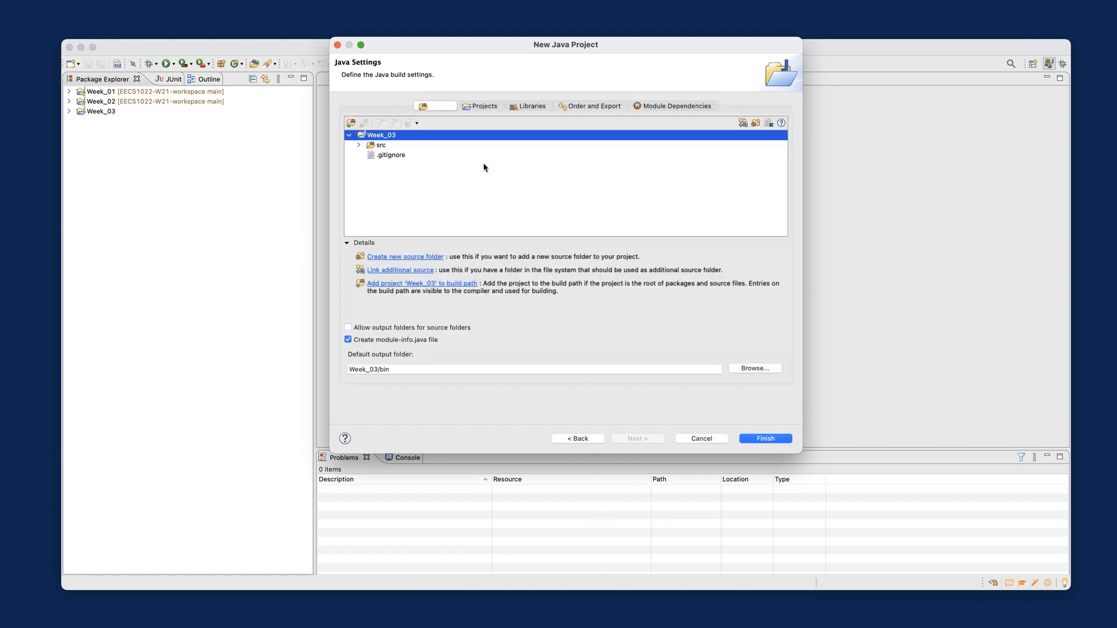
left_click(765, 438)
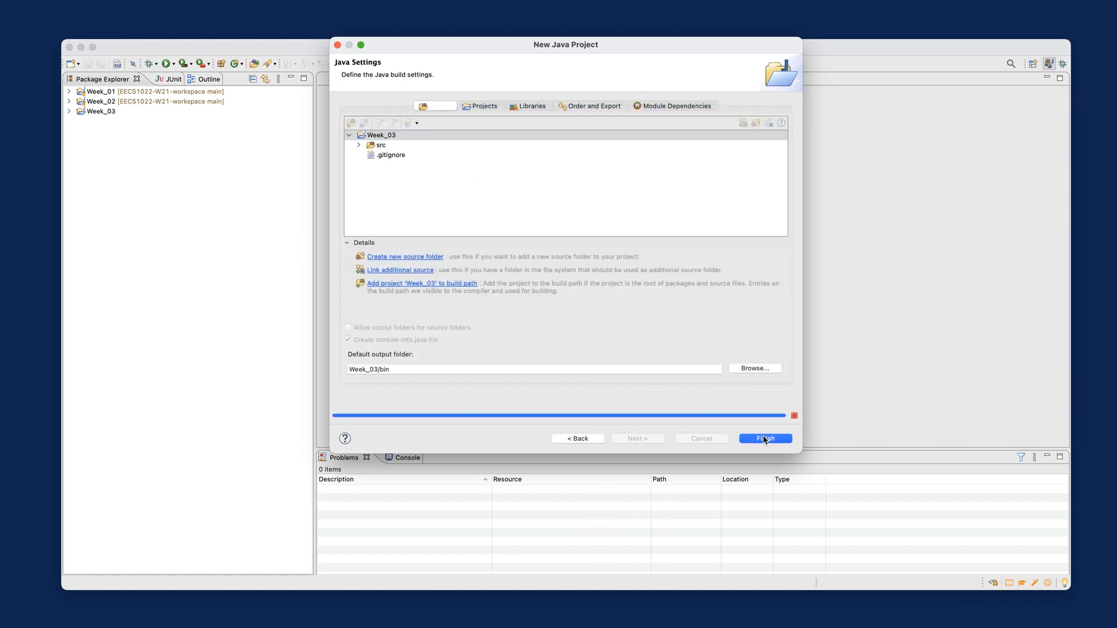
left_click(765, 439)
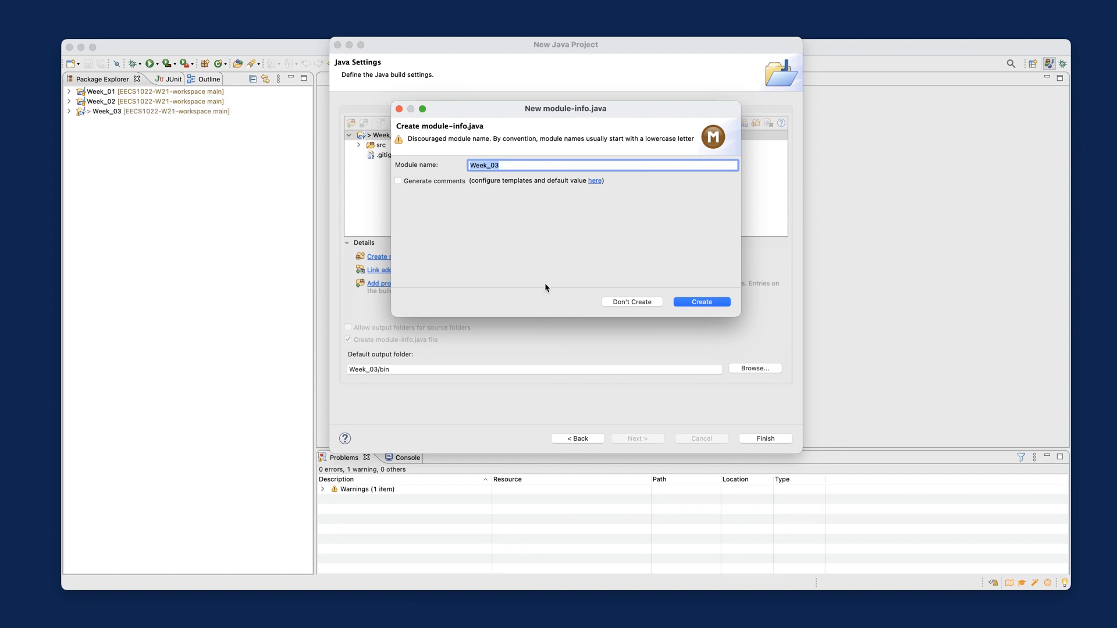
mouse_move(669, 322)
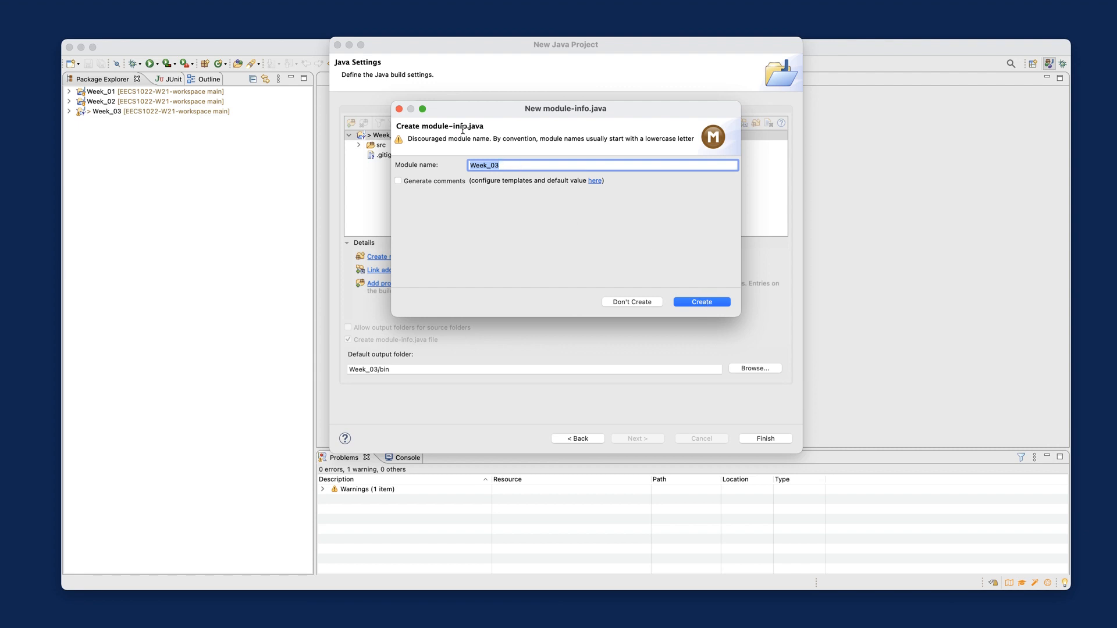
mouse_move(488, 133)
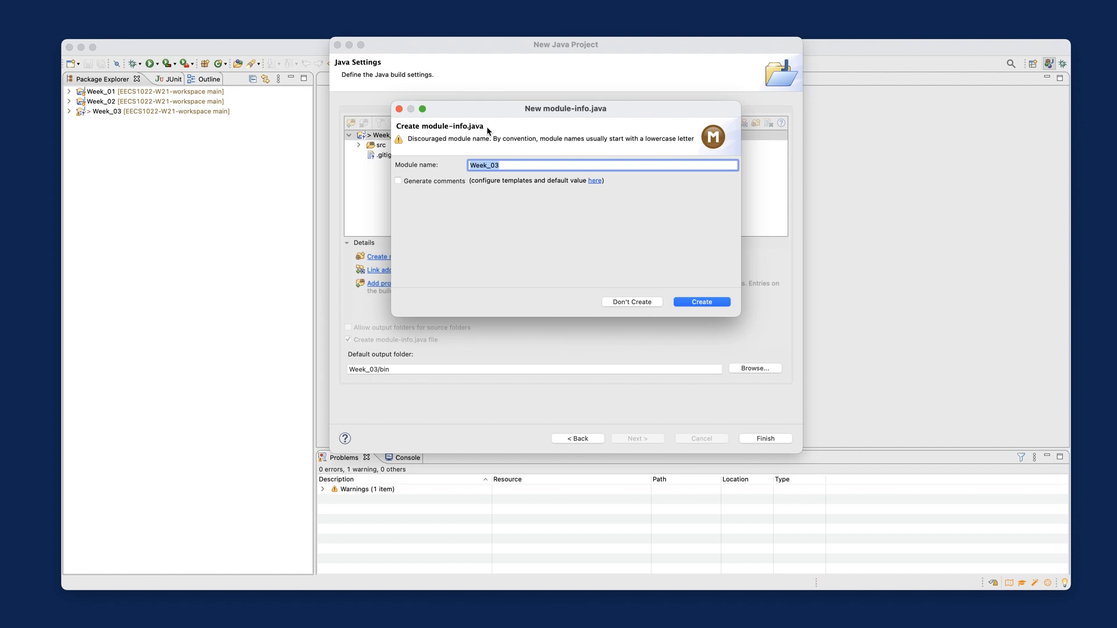
mouse_move(631, 307)
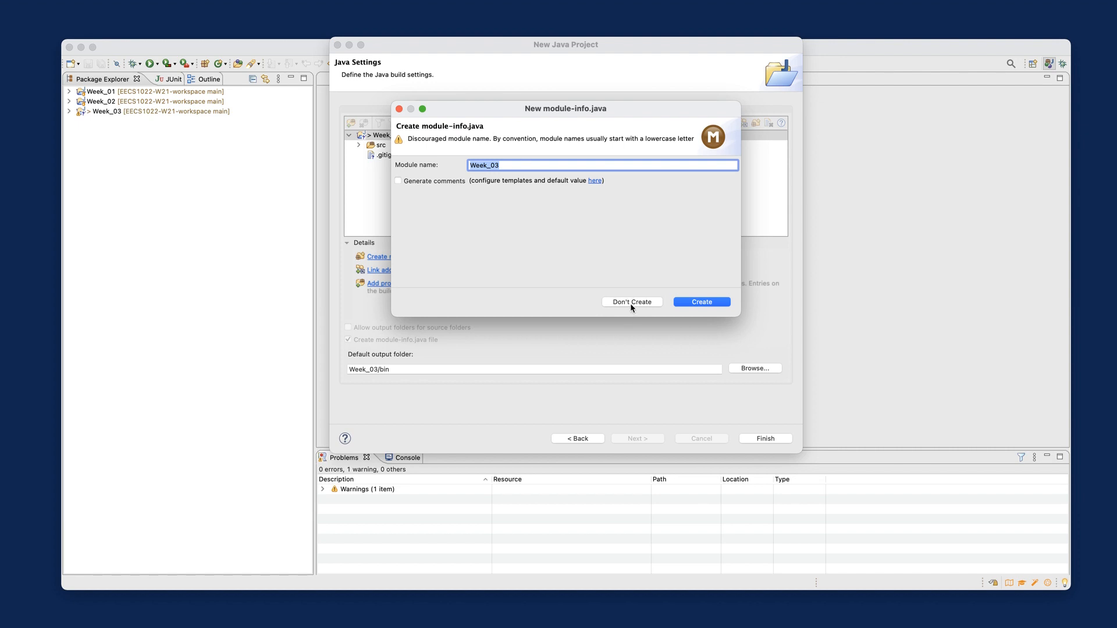
Decline the module-info.java file, then keep Week_03 by cancelling the Delete Resources prompt
left_click(701, 301)
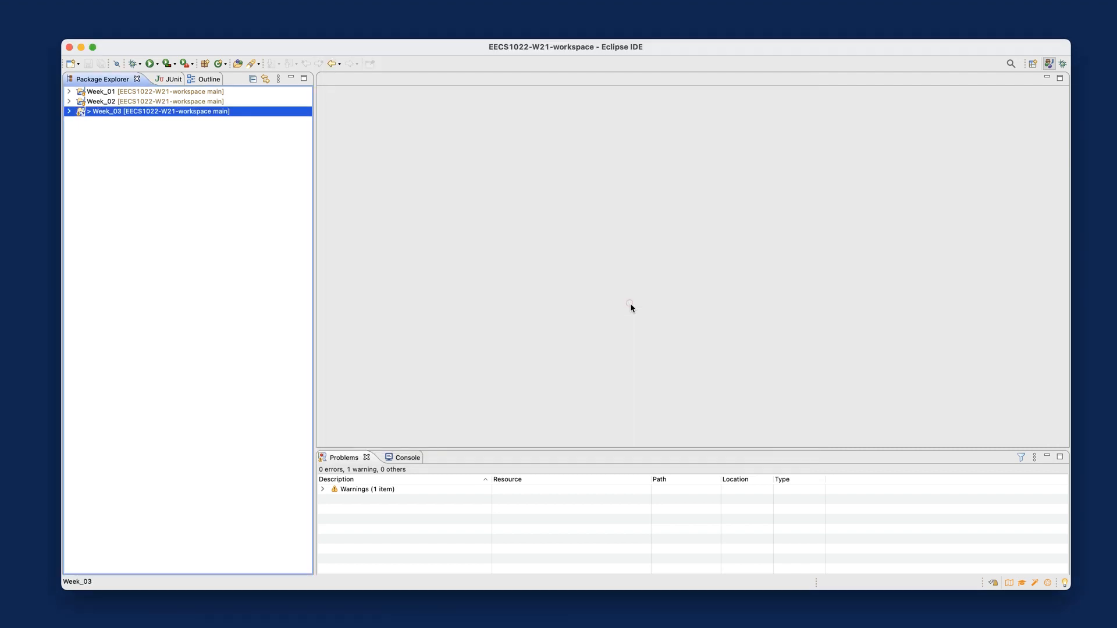
mouse_move(222, 193)
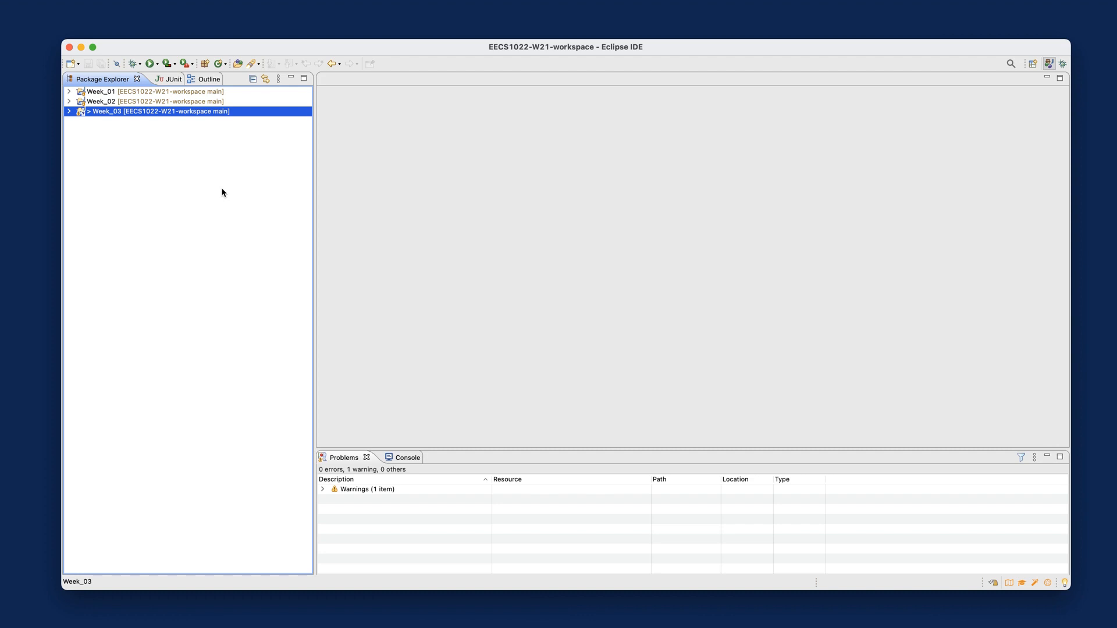
mouse_move(246, 105)
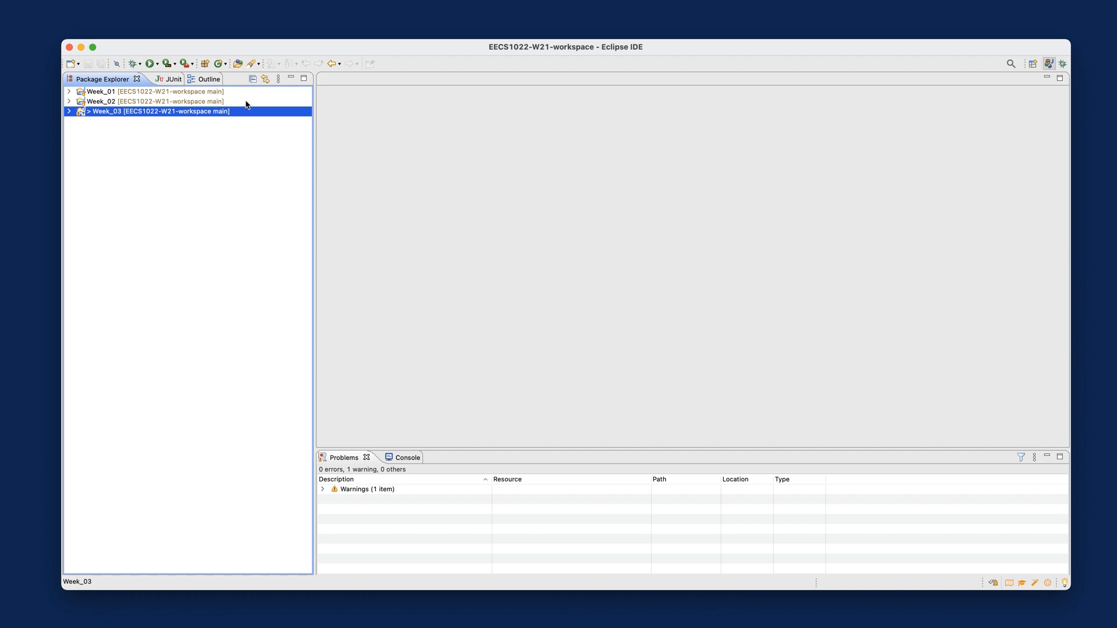
right_click(161, 111)
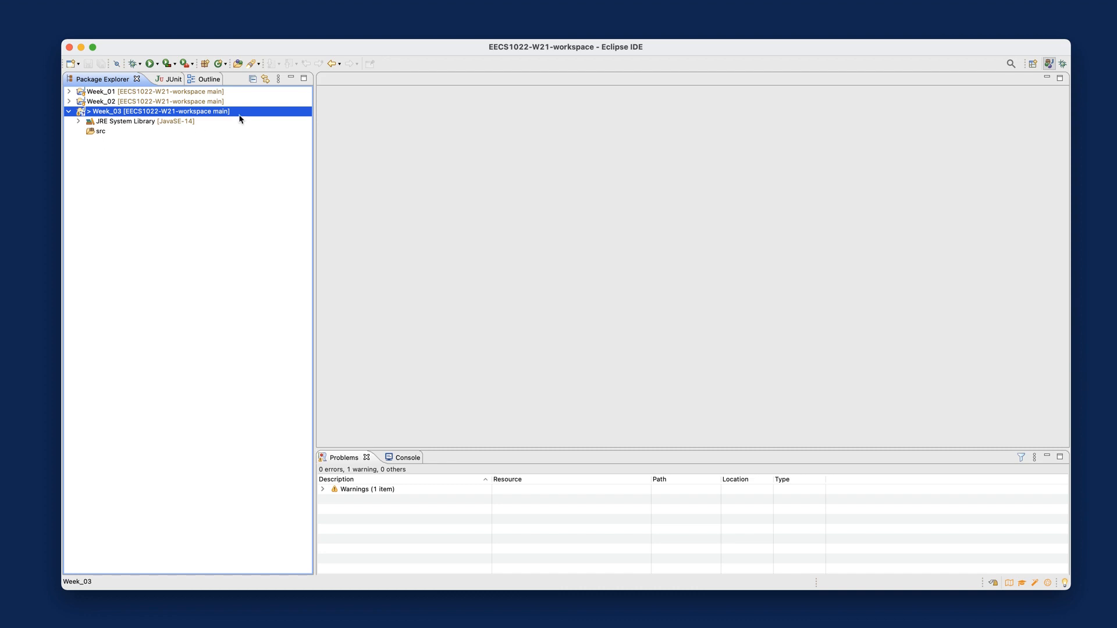
right_click(160, 111)
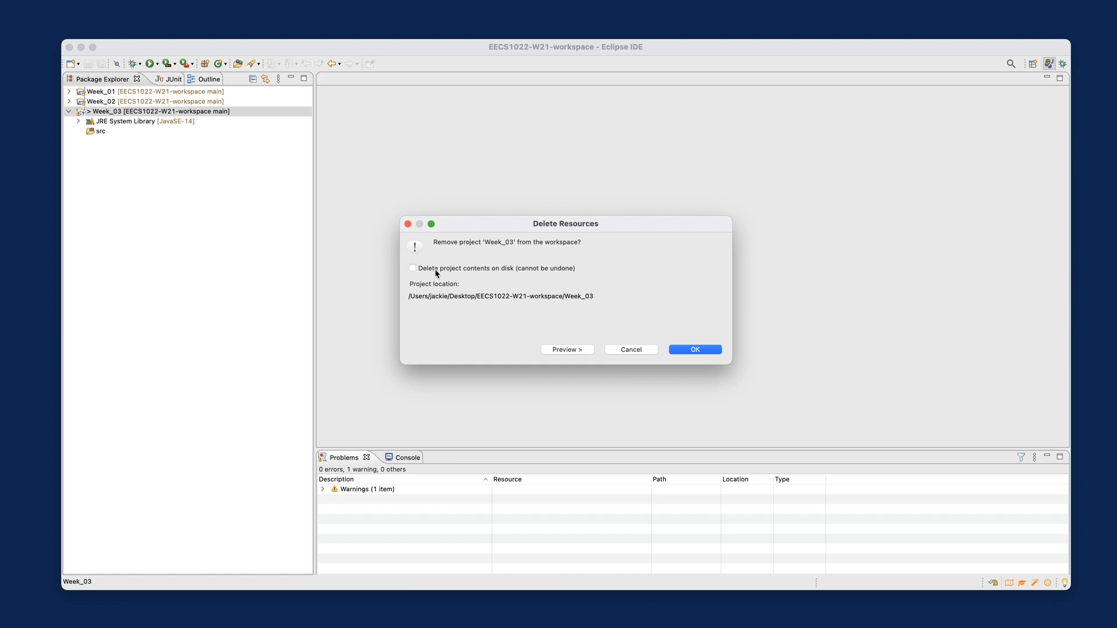
mouse_move(649, 379)
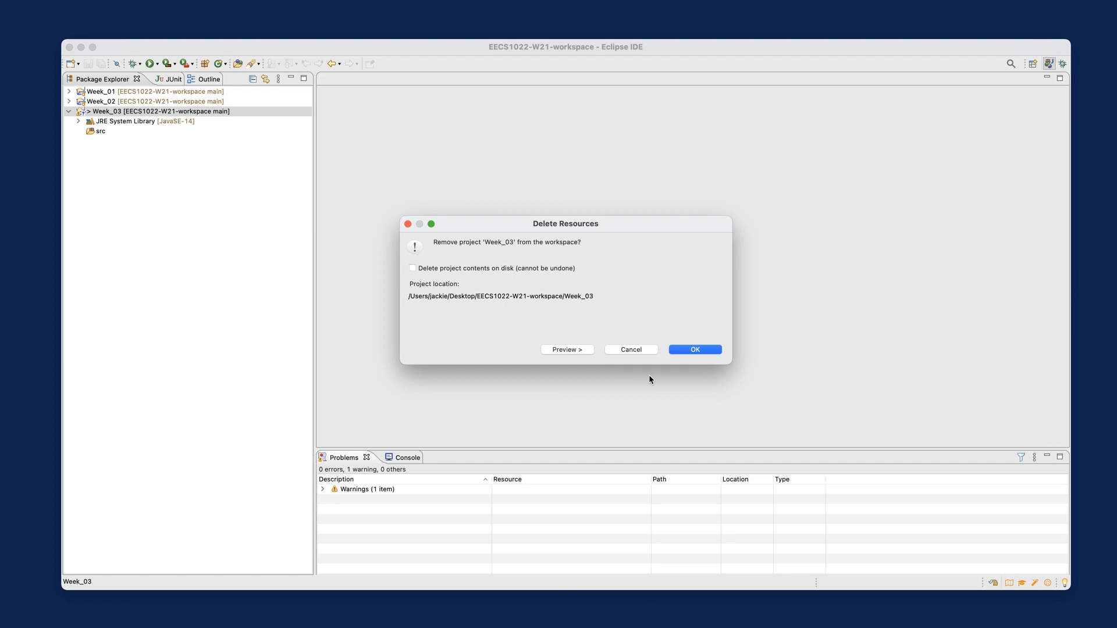
left_click(630, 349)
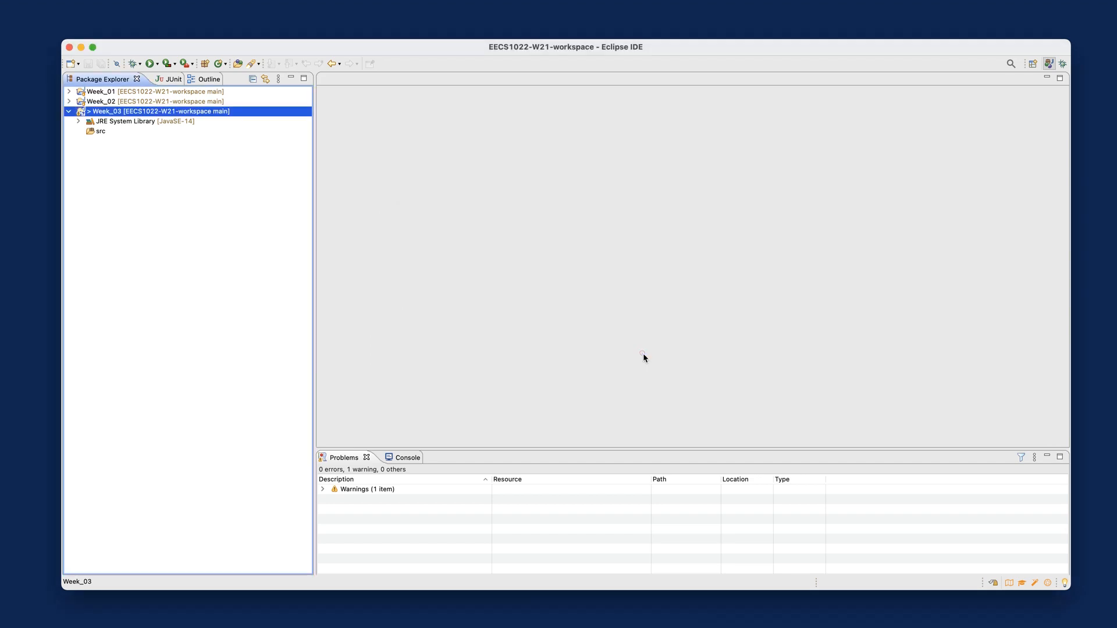
left_click(120, 187)
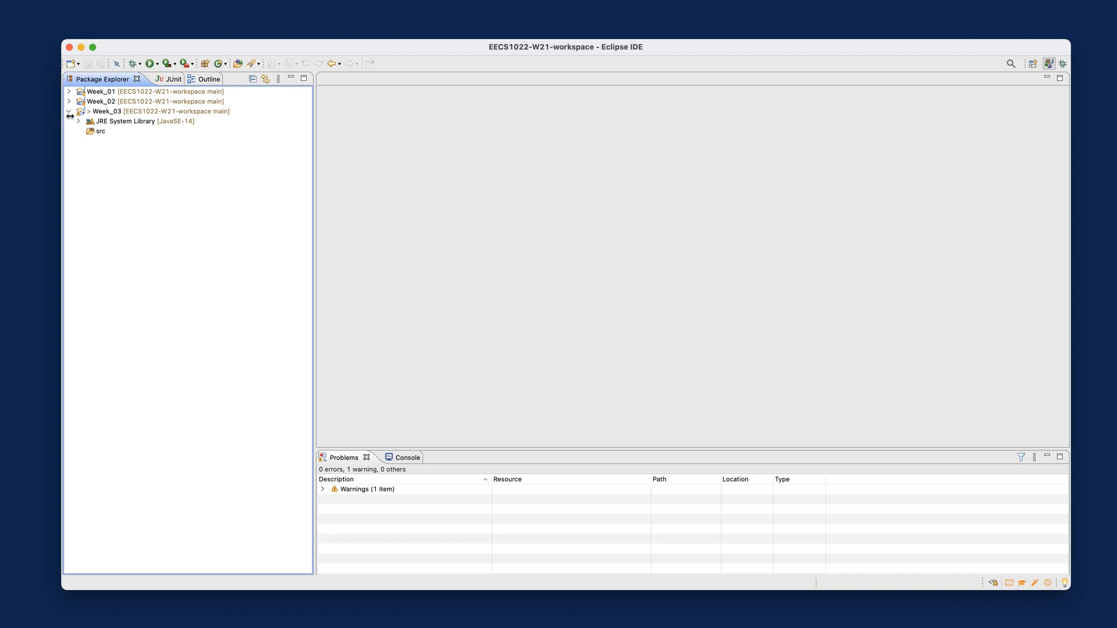
Show Week_02's console_apps, junit_tests and model packages, then select Week_03's src folder
left_click(69, 101)
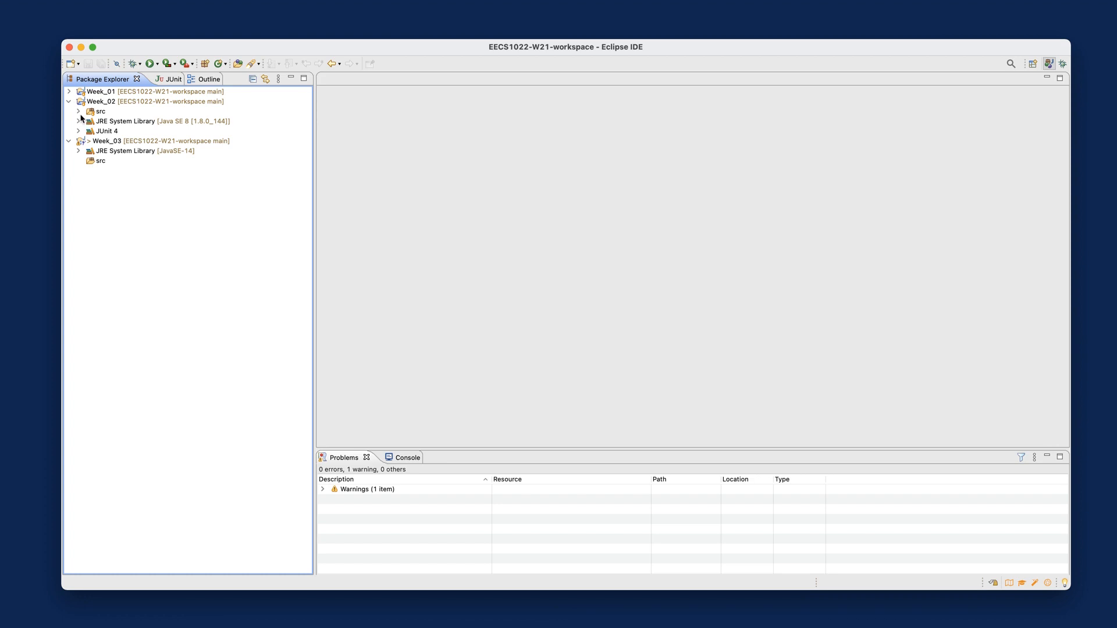
left_click(79, 111)
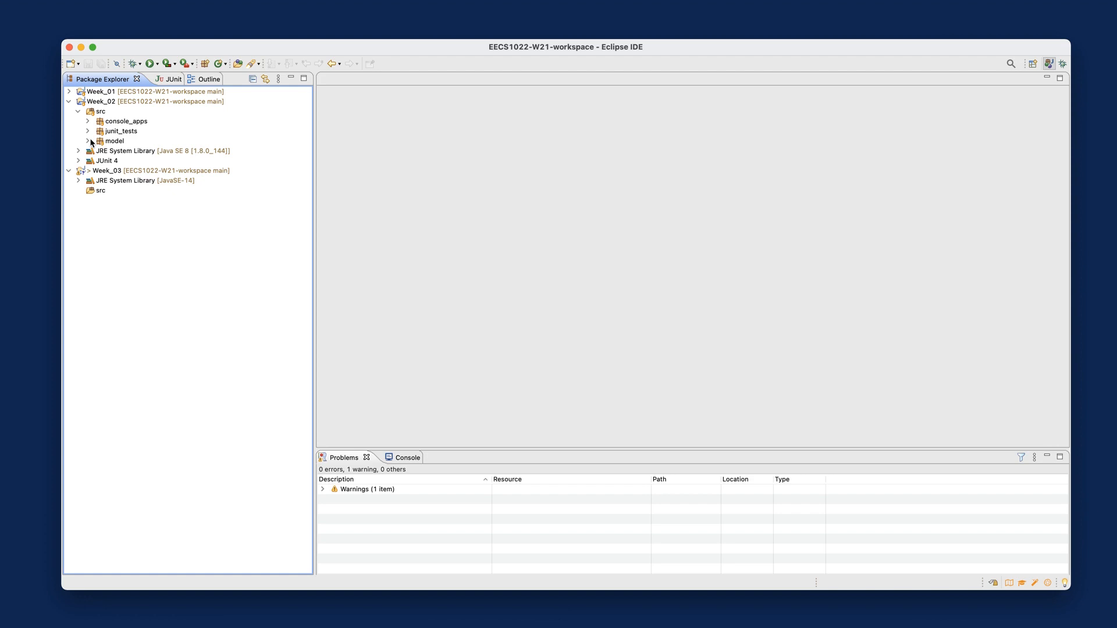
mouse_move(91, 142)
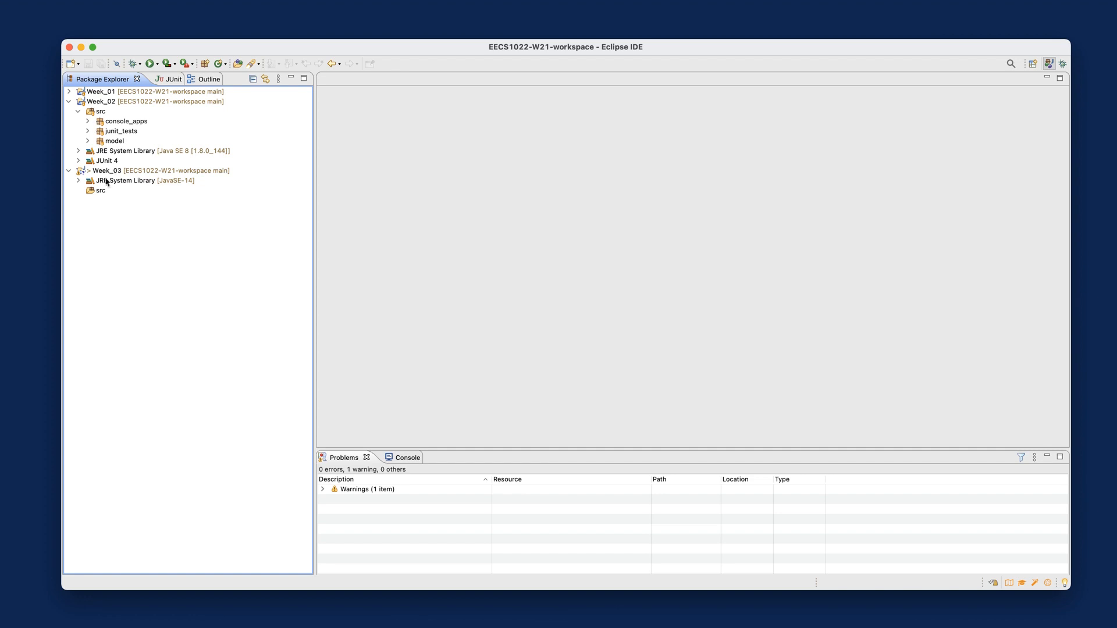
left_click(99, 190)
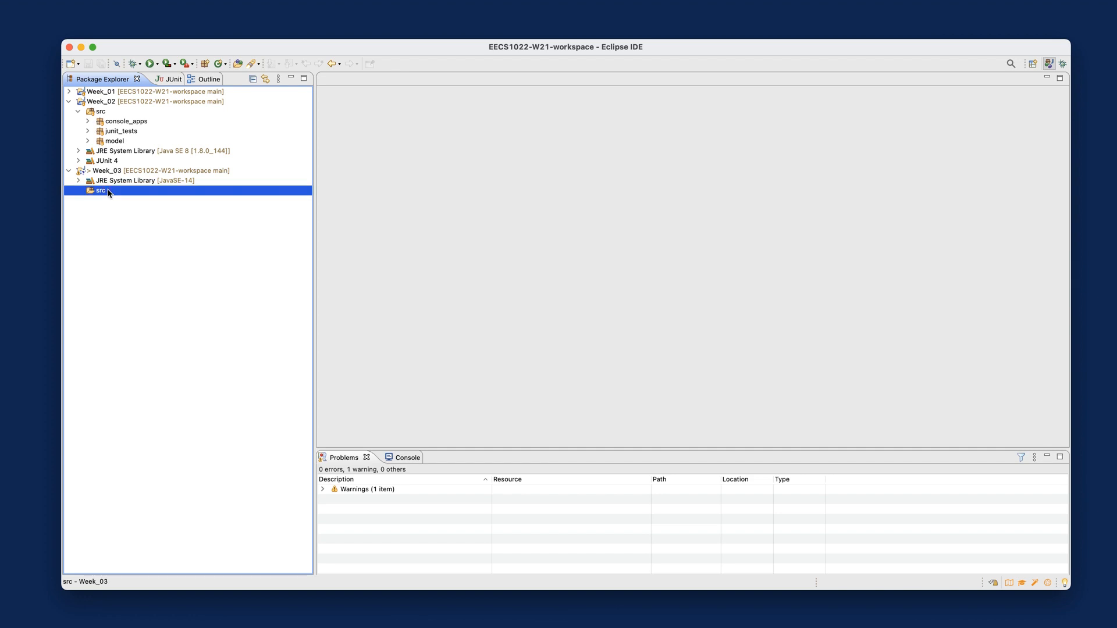
Add console_apps and junit_tests packages to Week_03's src folder
right_click(100, 191)
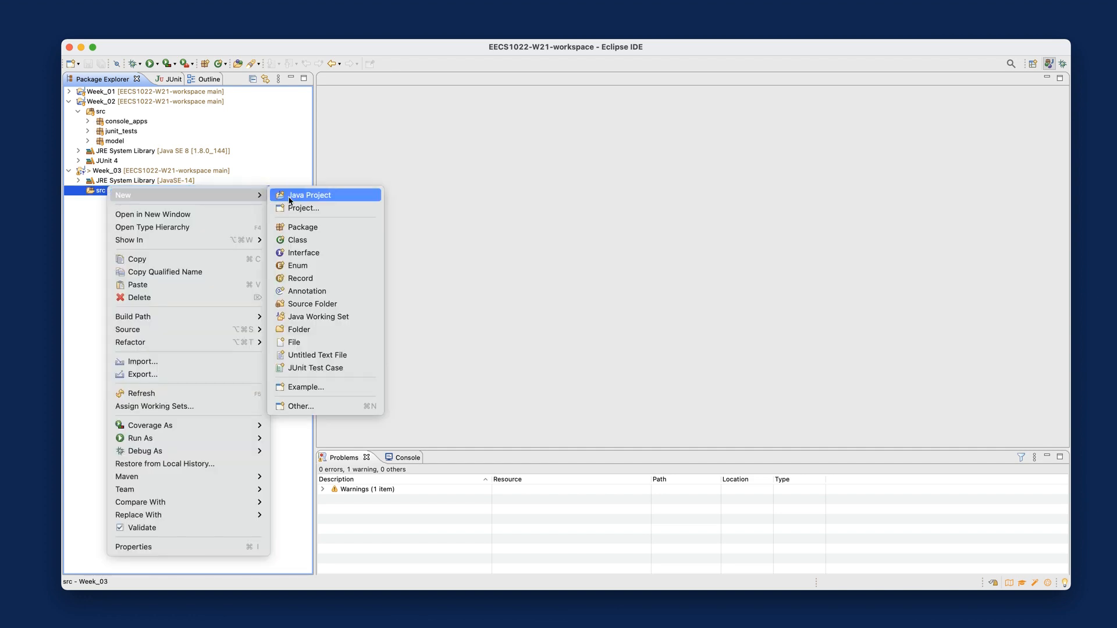
left_click(302, 226)
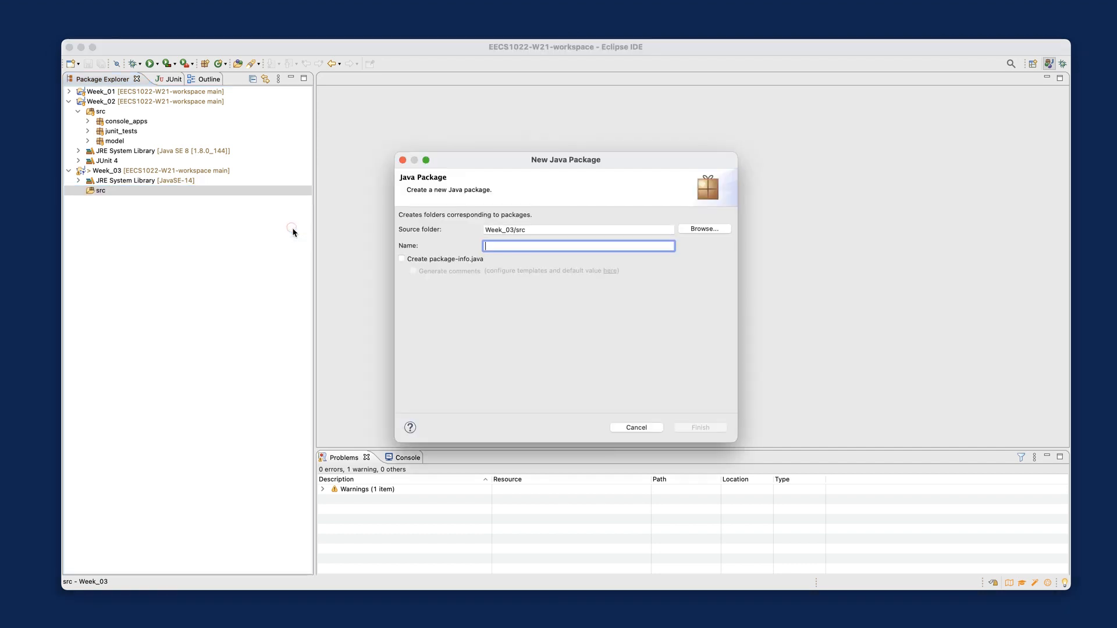
type("console")
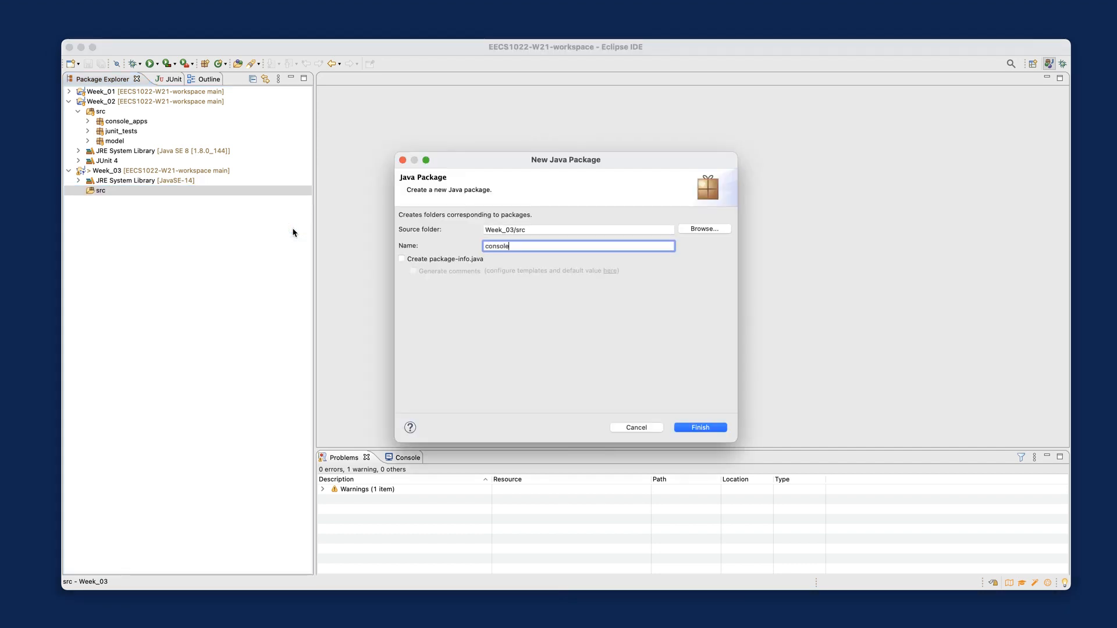
left_click(698, 427)
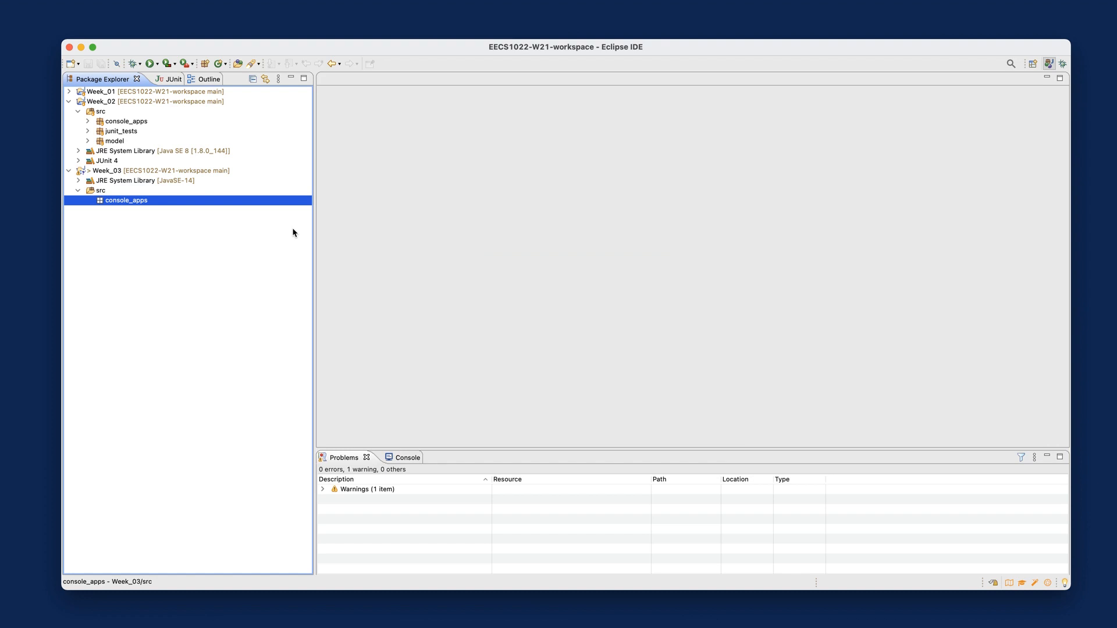
left_click(101, 191)
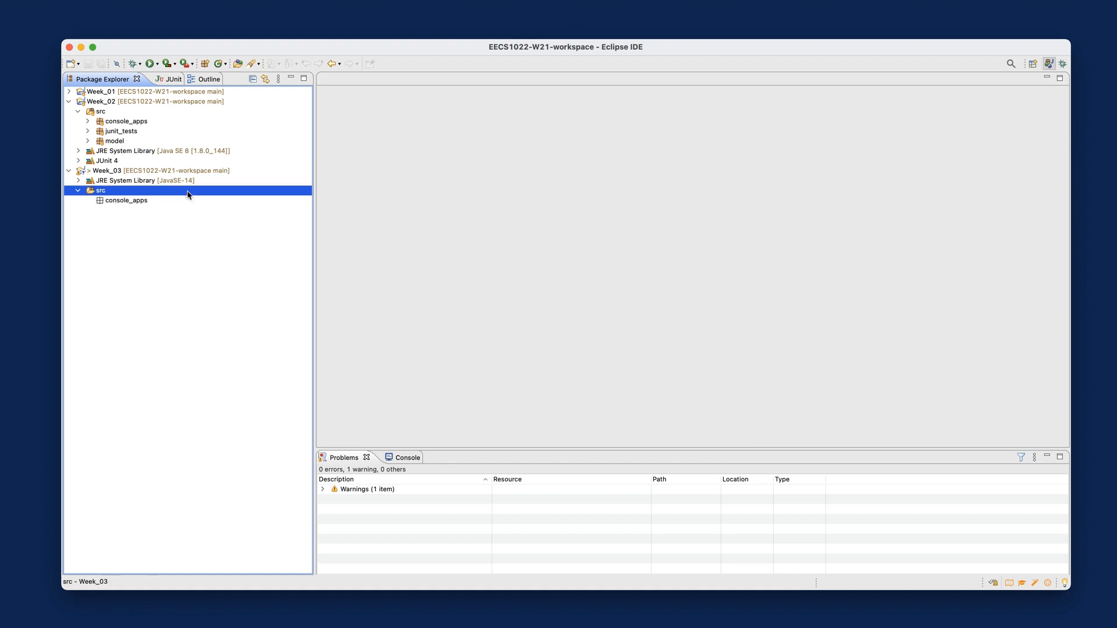
right_click(99, 190)
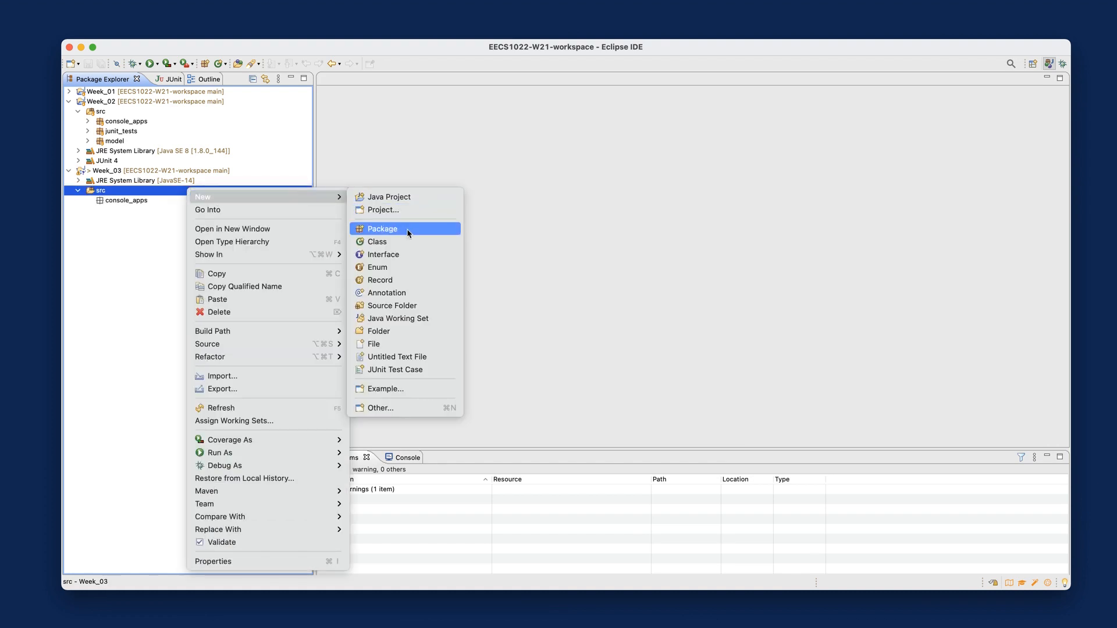
left_click(382, 229)
type("junit_te")
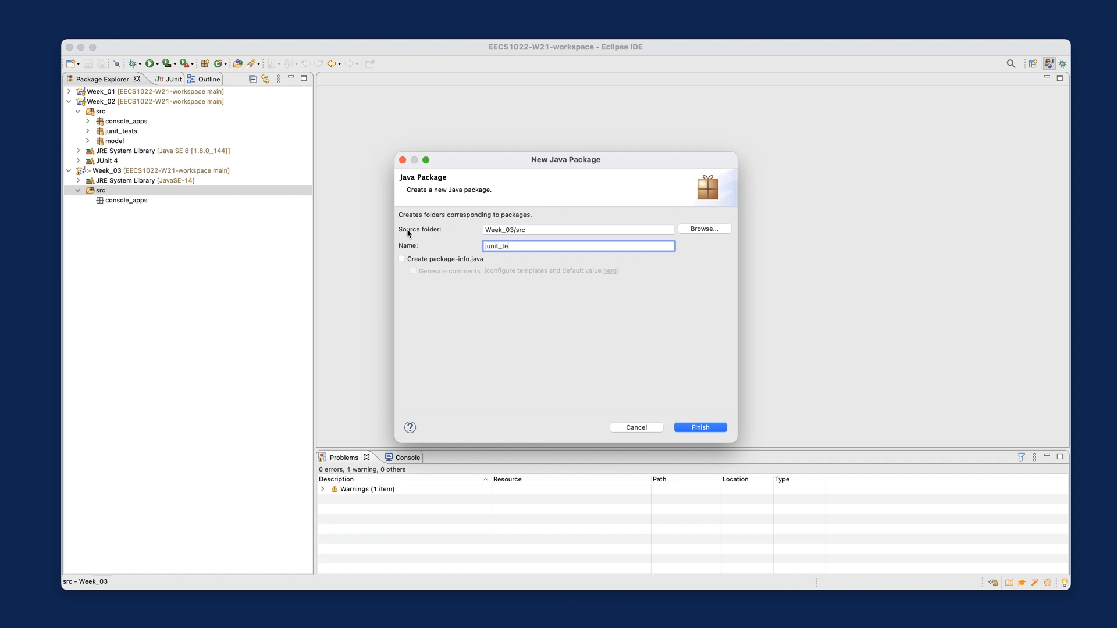
left_click(699, 426)
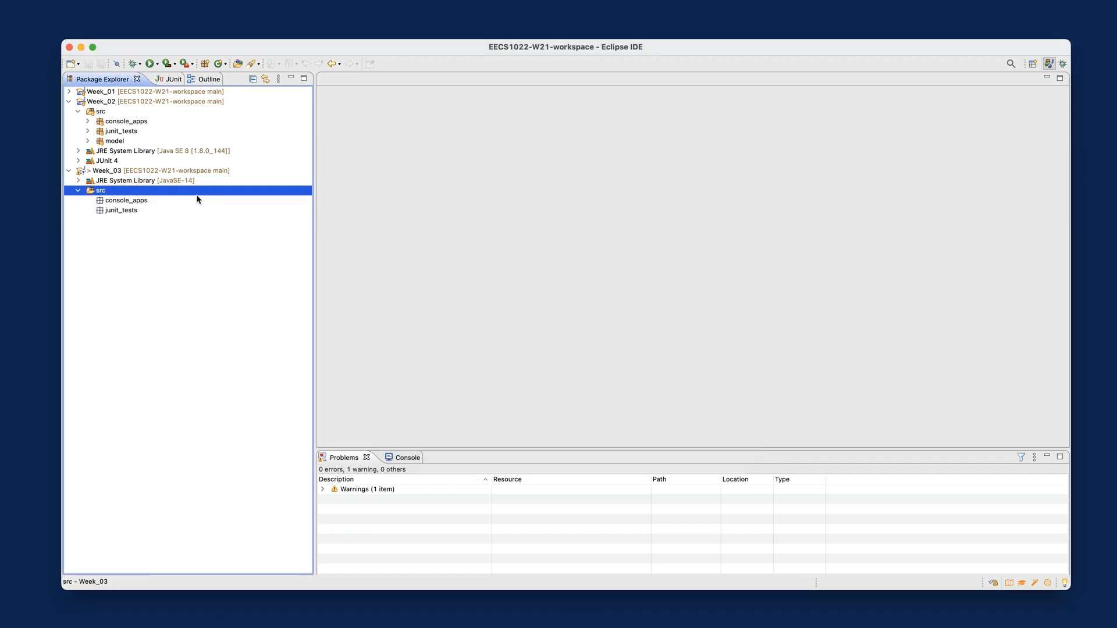
Add a model package to Week_03's src and expand Week_02's console_apps
right_click(100, 190)
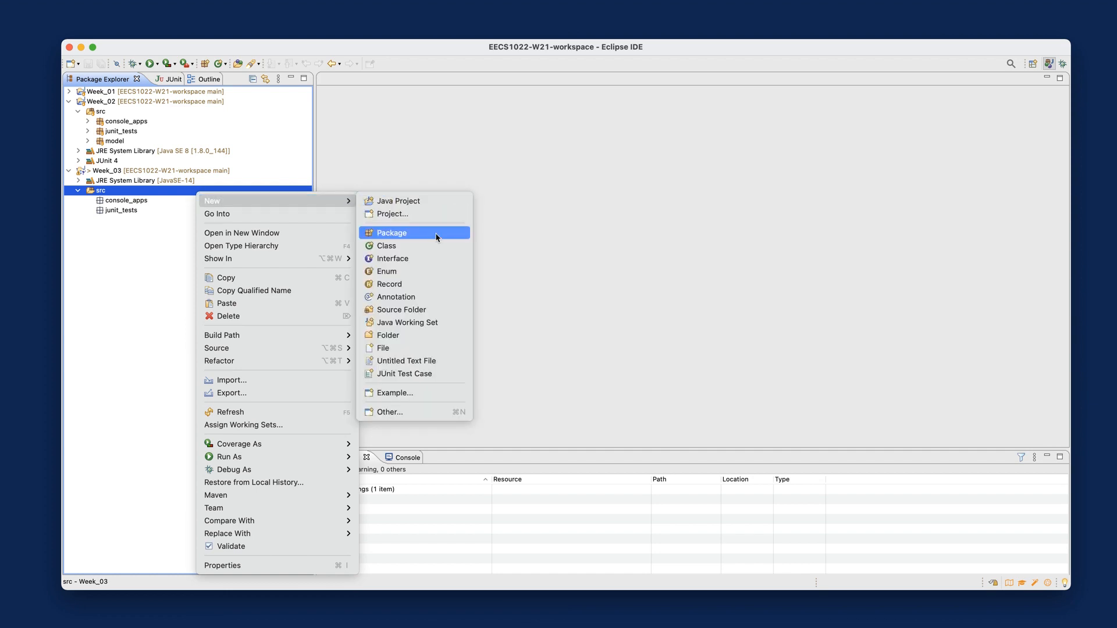
left_click(391, 233)
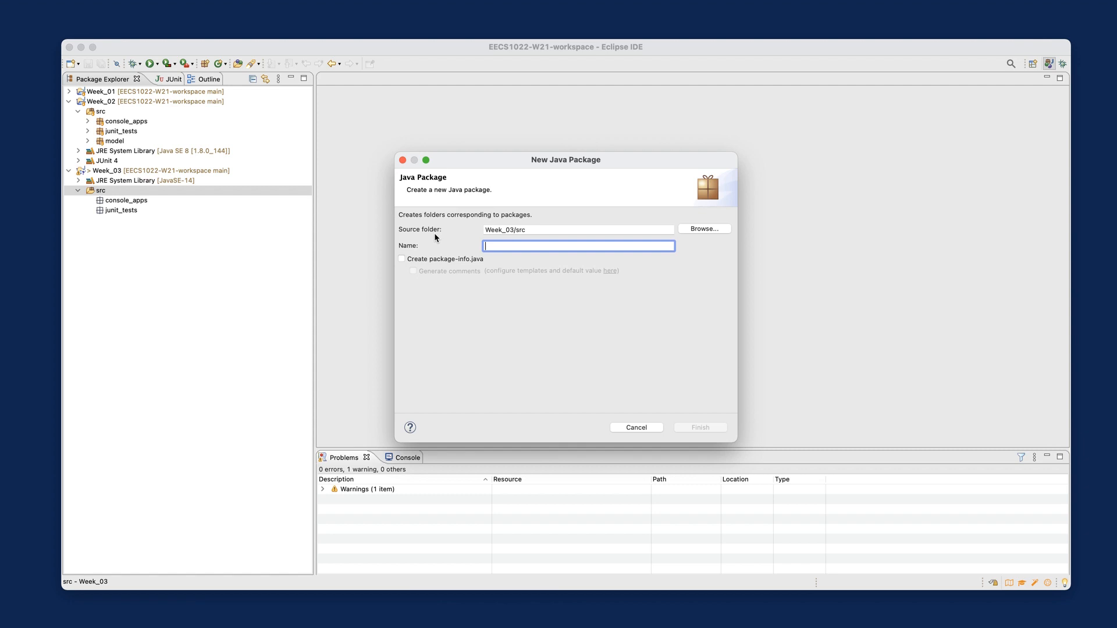
type("model")
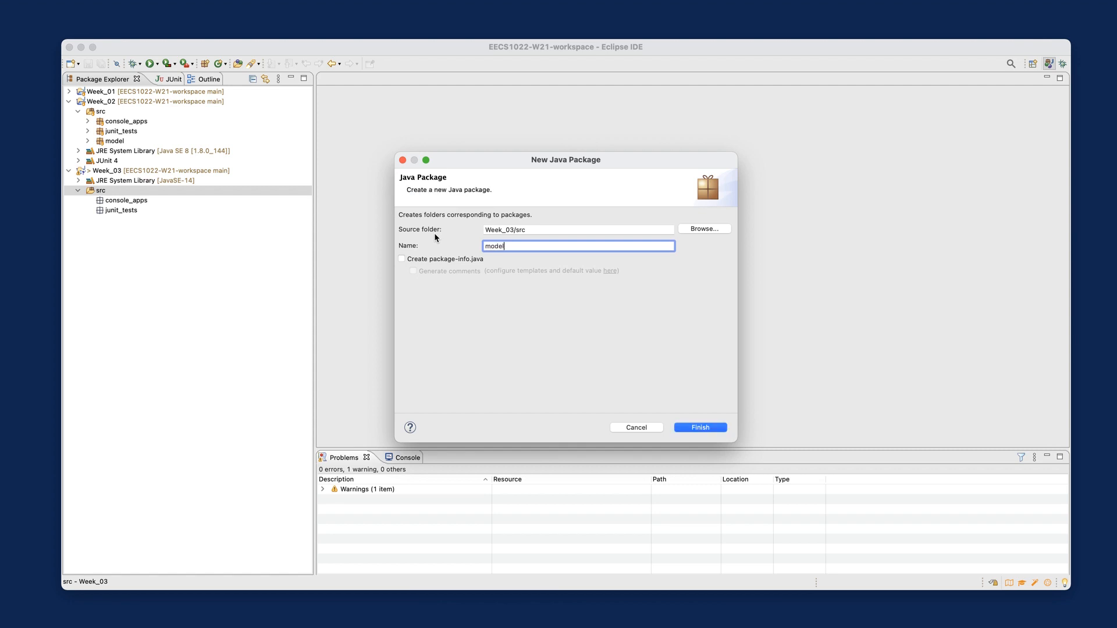
left_click(699, 427)
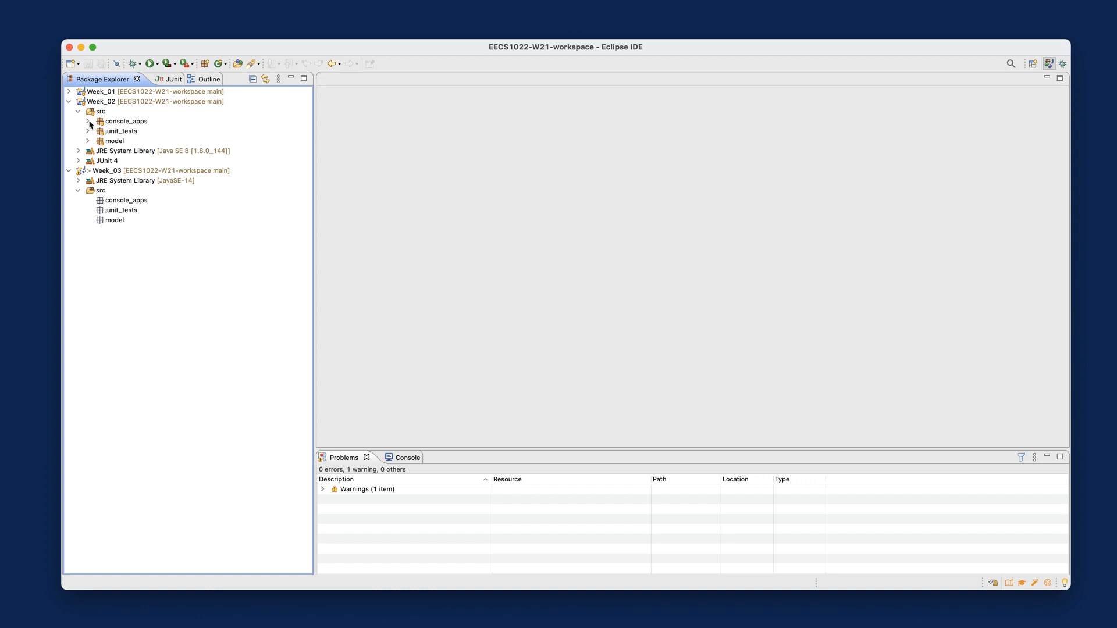
left_click(87, 121)
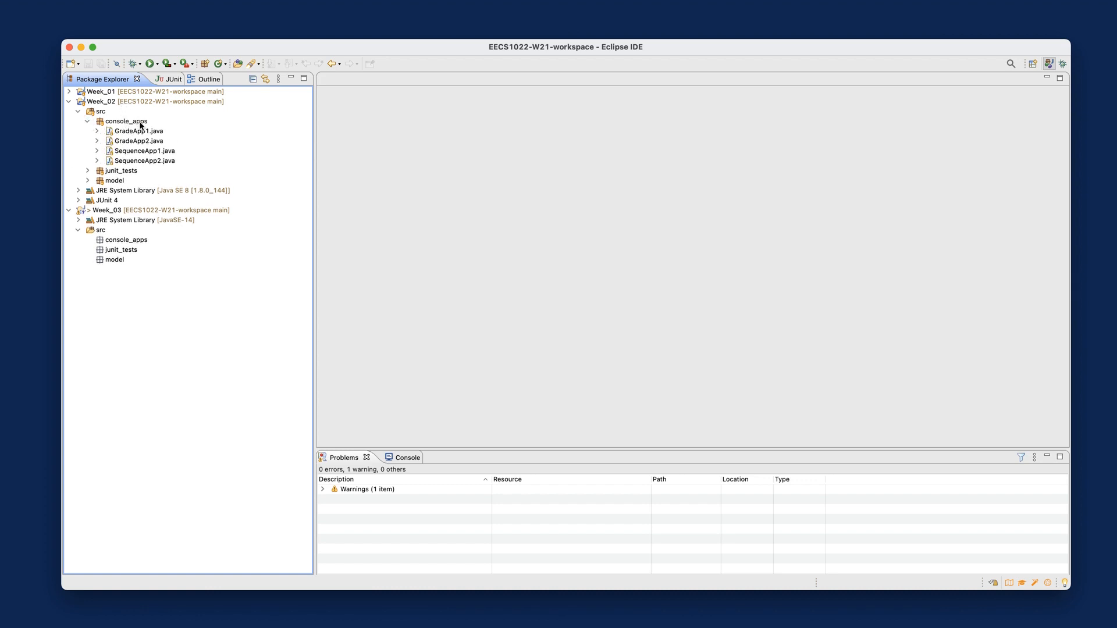
Paste copies of GradeApp1.java and GradeApp2.java into Week_03's console_apps package
left_click(139, 131)
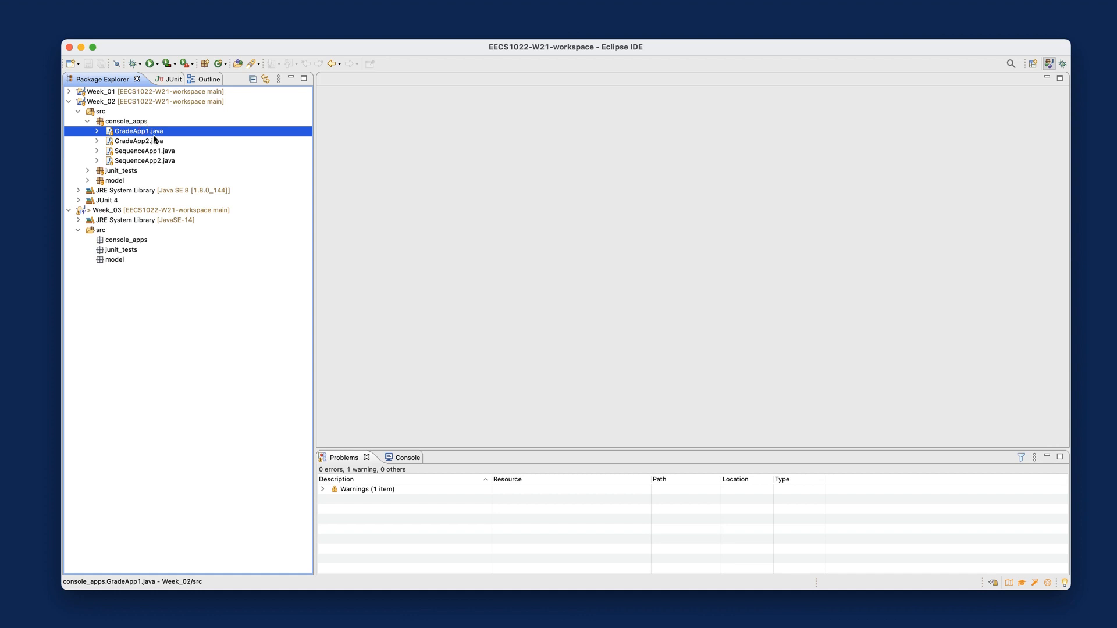
left_click(139, 140)
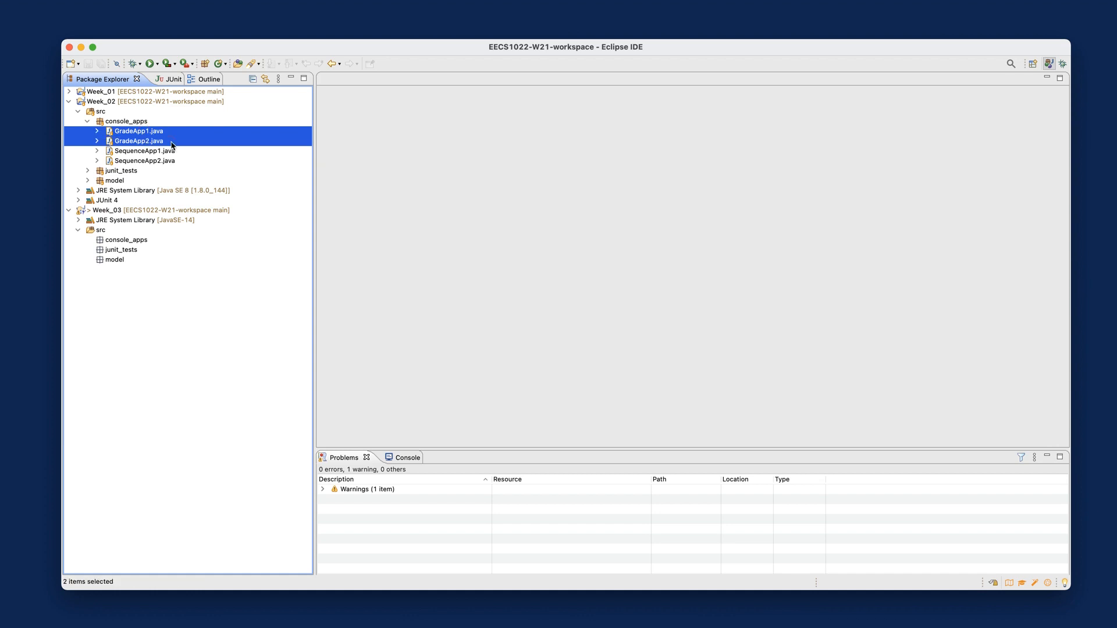
right_click(140, 140)
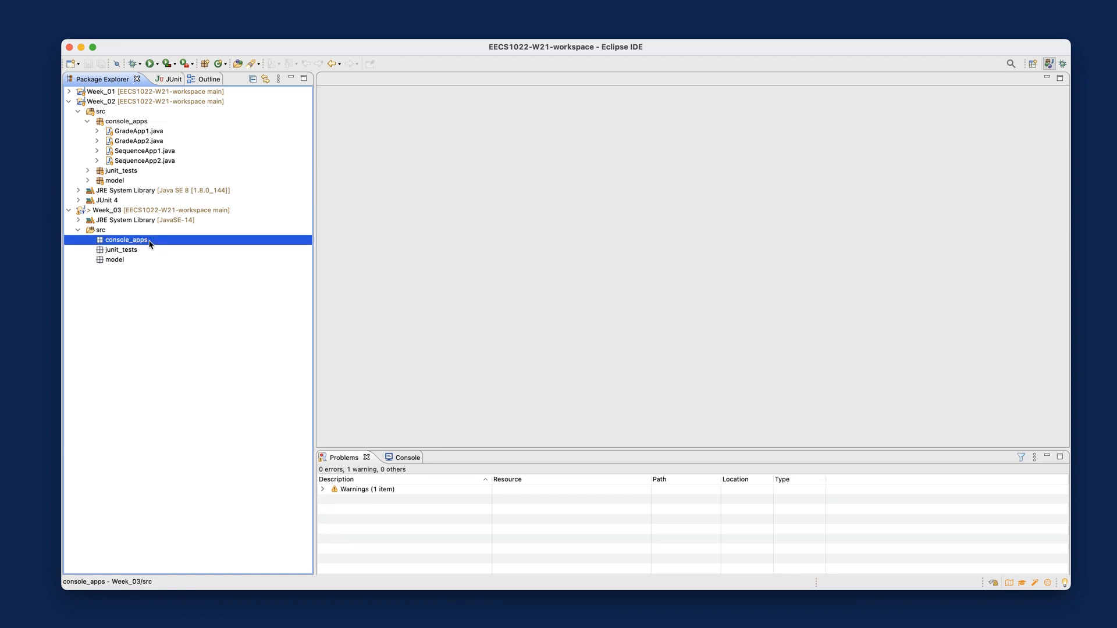
right_click(127, 240)
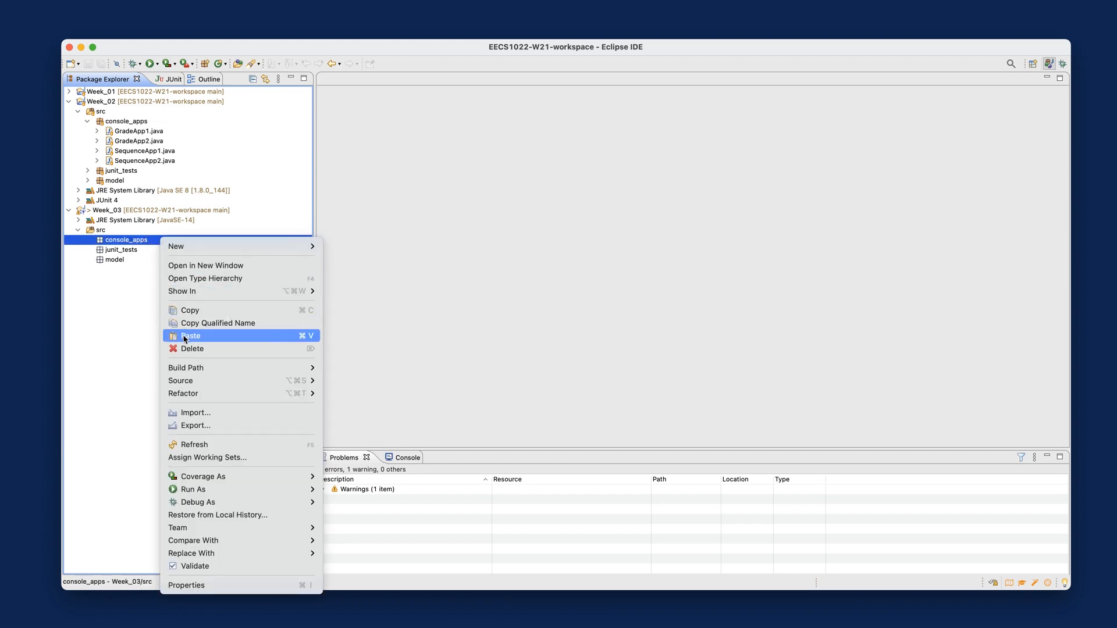
left_click(190, 335)
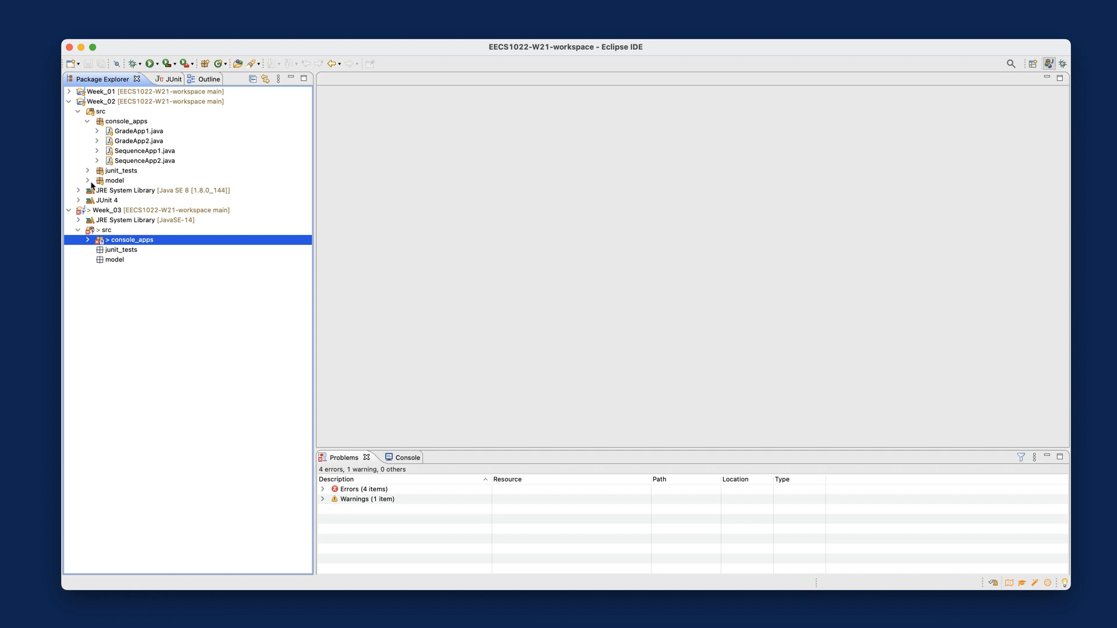
Copy Grade.java from Week_02's model package into Week_03's model package
left_click(88, 181)
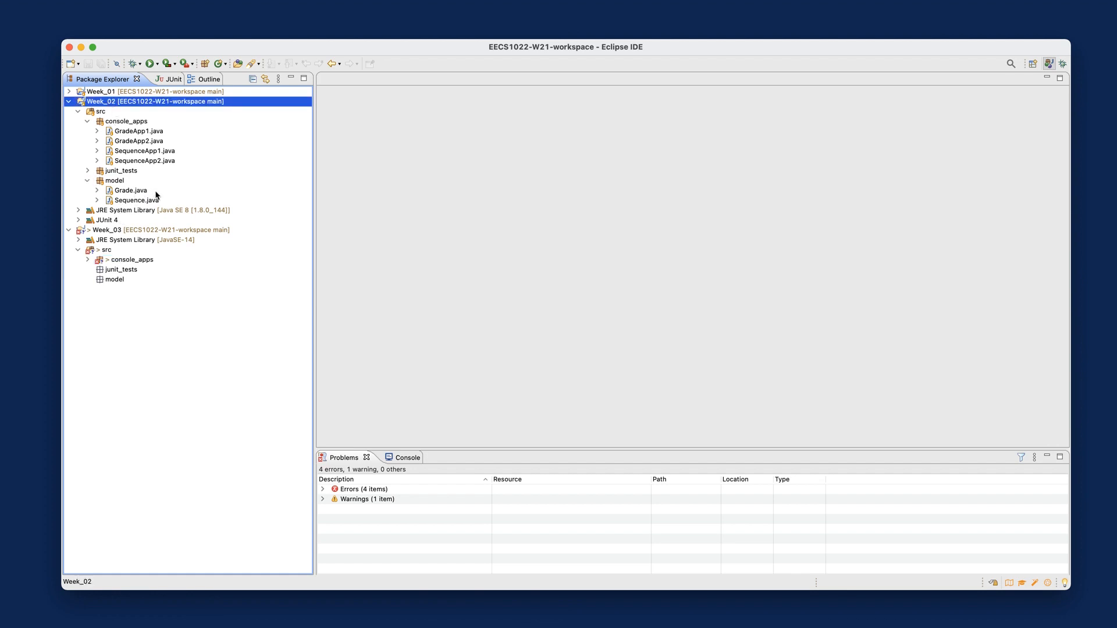
right_click(129, 191)
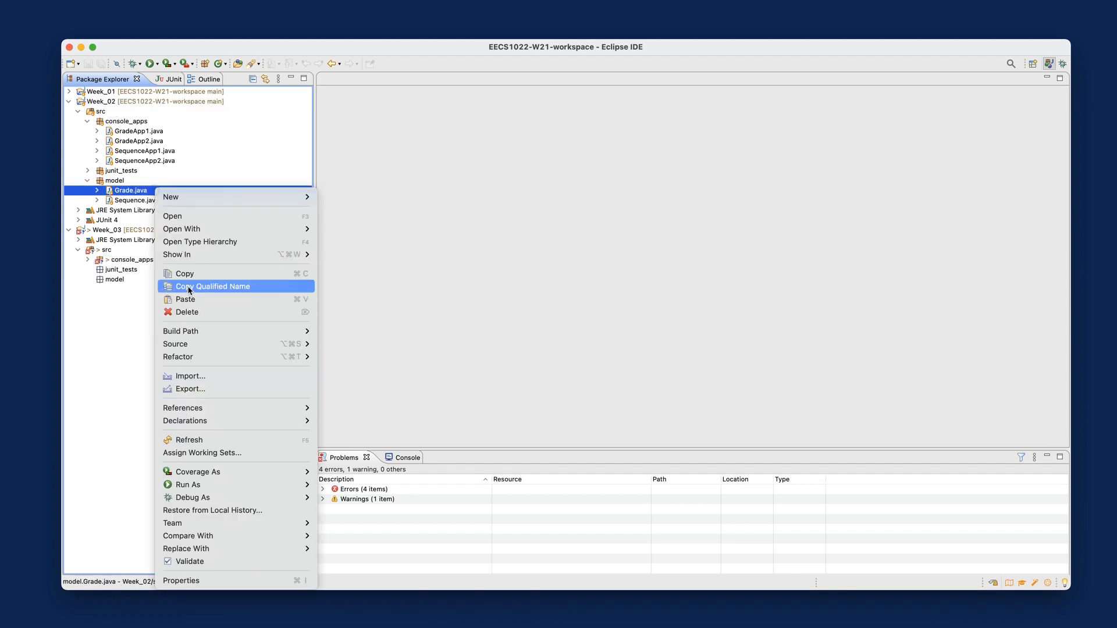
left_click(210, 286)
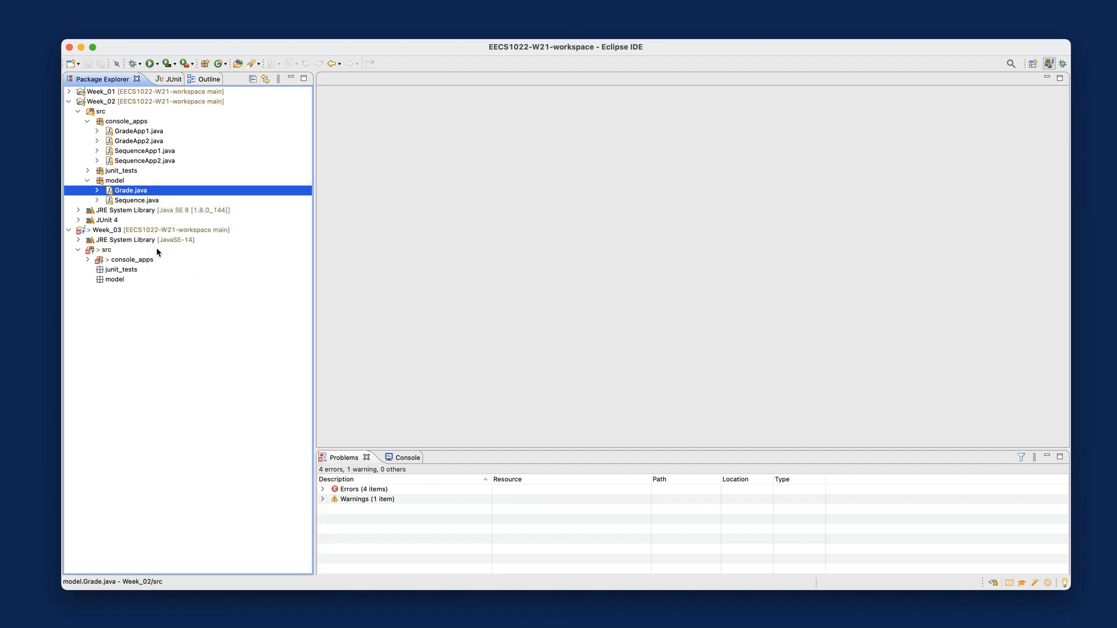
left_click(114, 279)
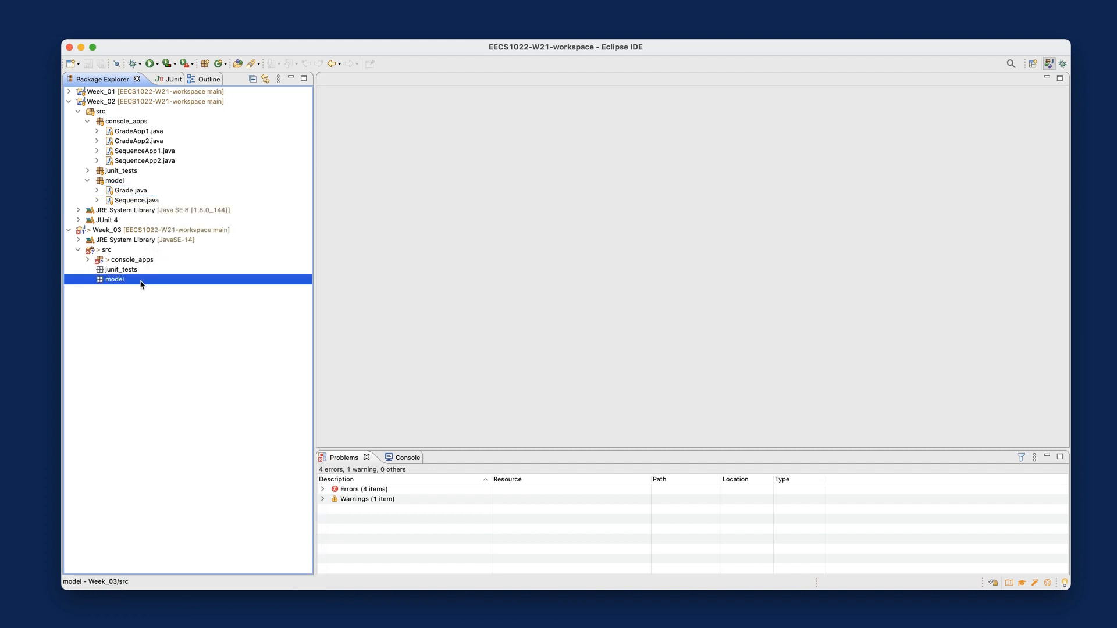
right_click(114, 278)
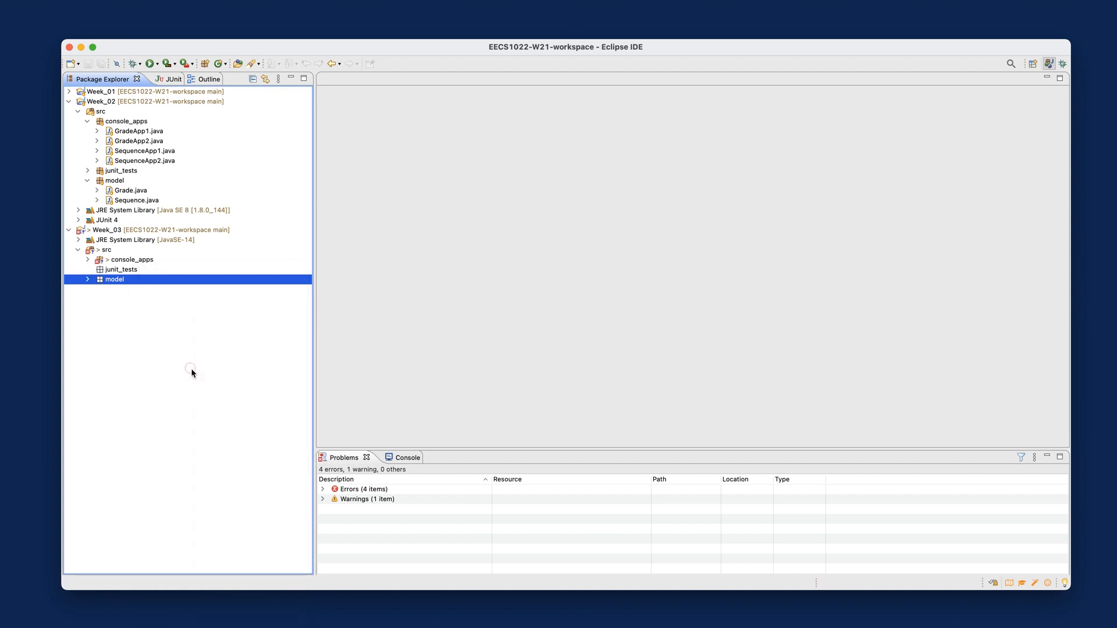
left_click(87, 279)
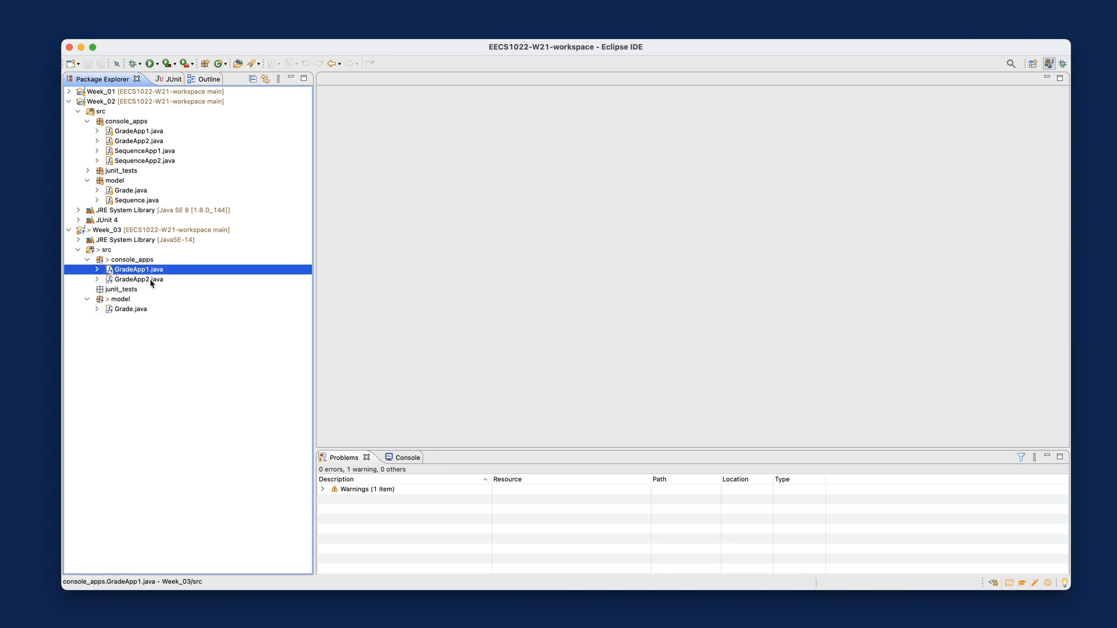
left_click(139, 279)
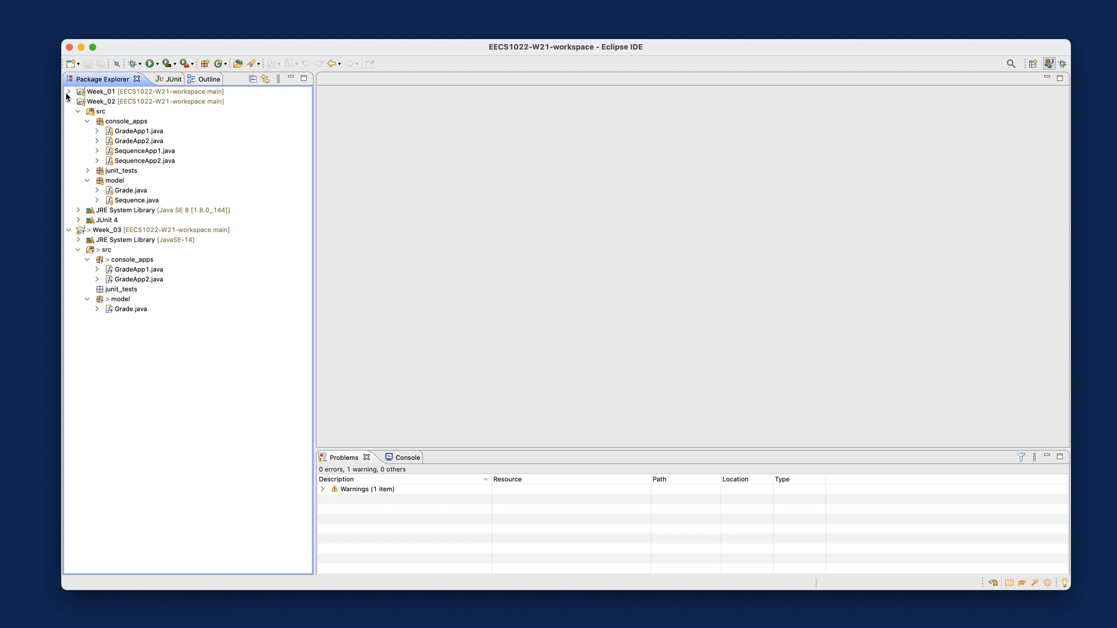
Collapse the other projects and select Grade.java in Week_03's model package
left_click(68, 102)
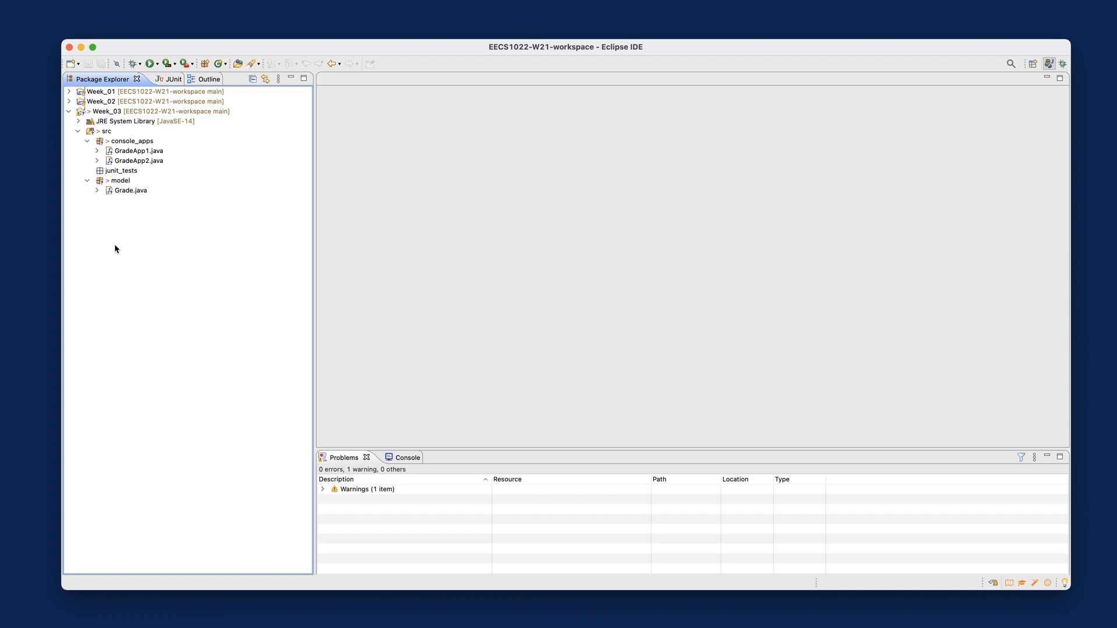
mouse_move(155, 169)
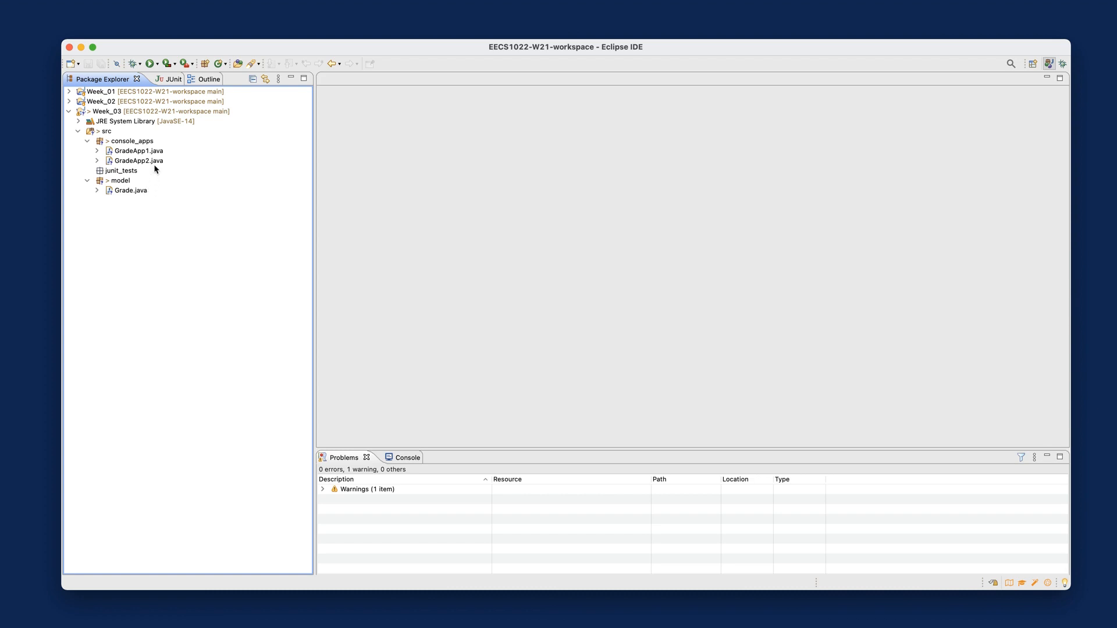
left_click(129, 190)
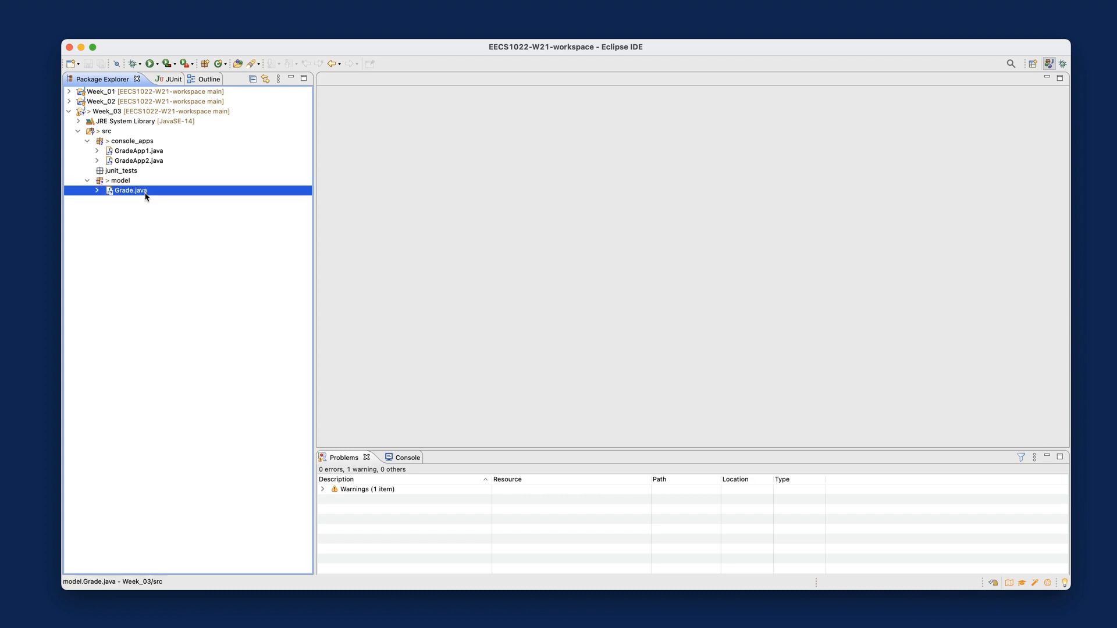
Open Grade.java and highlight getLetterGrade1's else-if chain, starting at marks >= 90
double_click(130, 190)
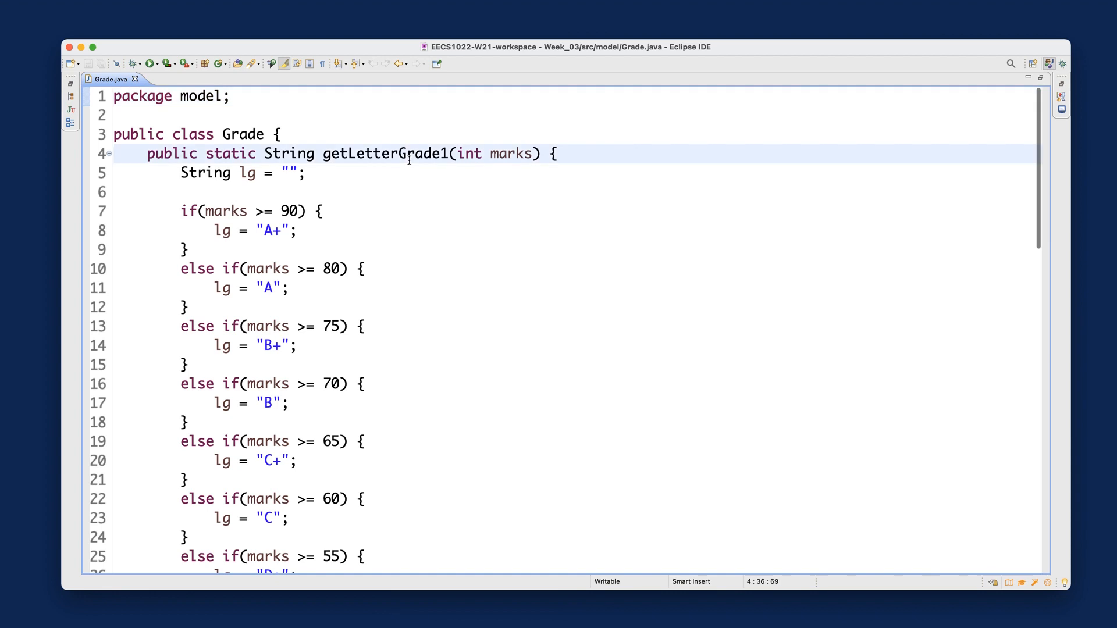
double_click(384, 154)
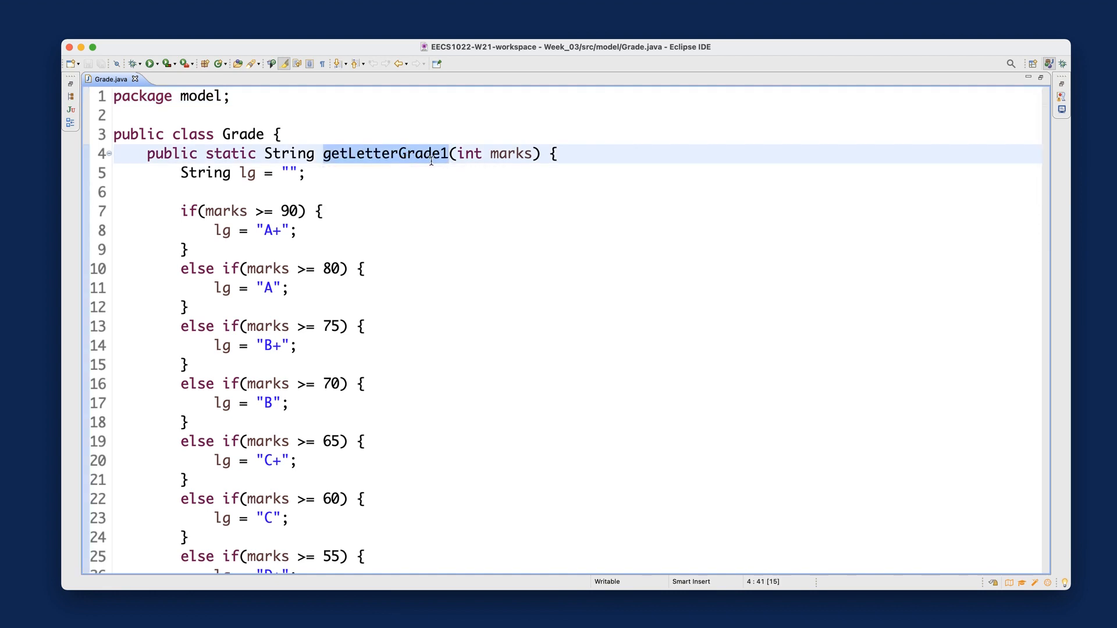
left_click_drag(180, 211, 297, 326)
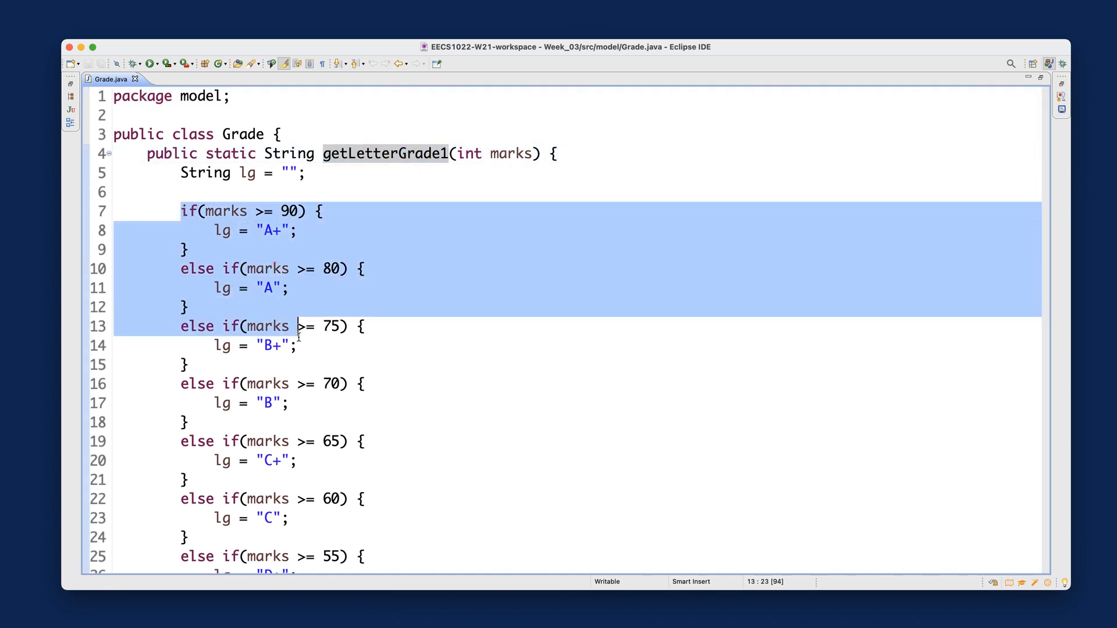
scroll("down", 3)
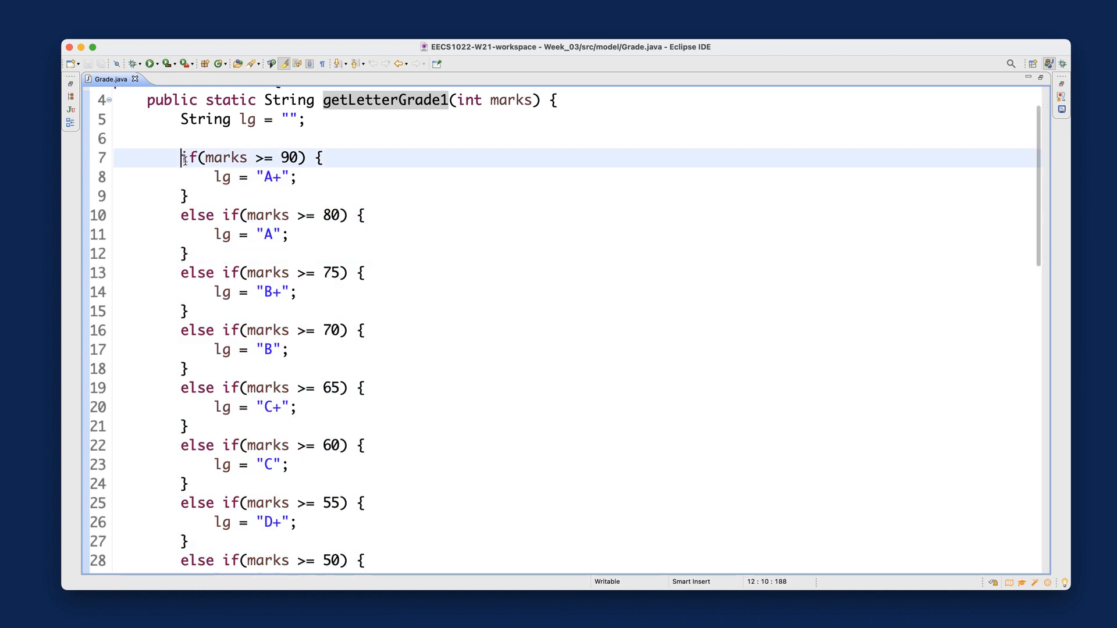
left_click_drag(182, 158, 192, 197)
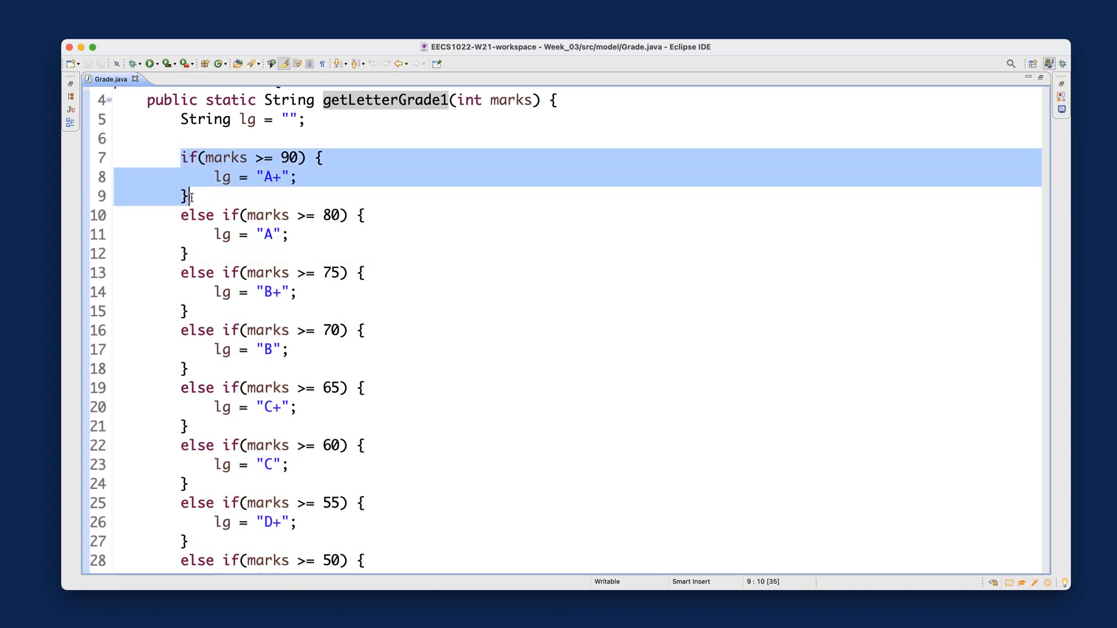
left_click_drag(181, 215, 199, 330)
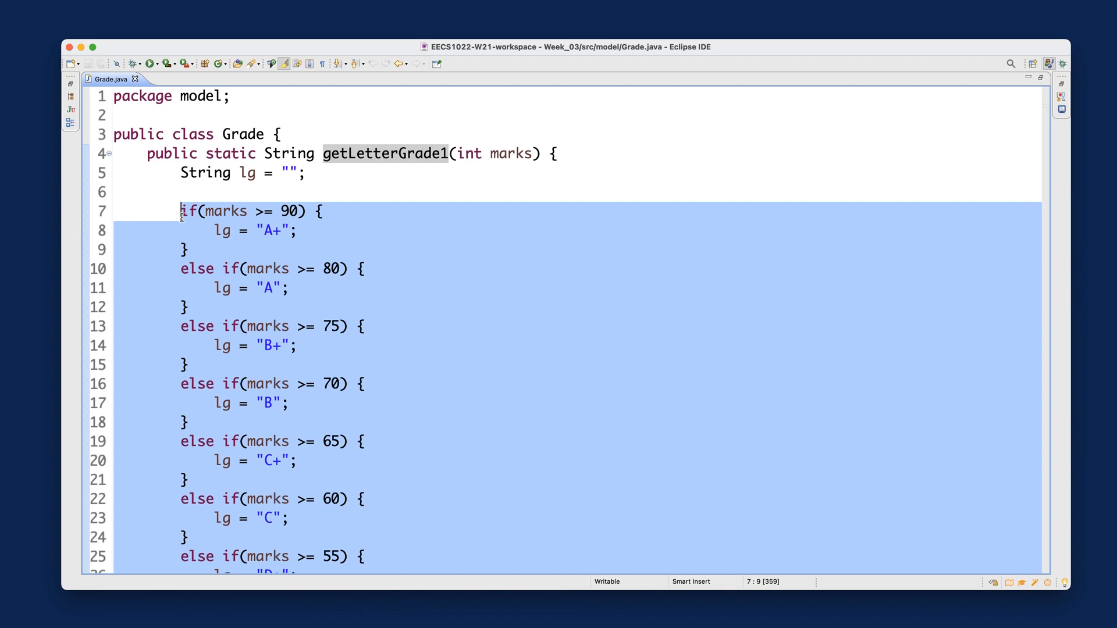
Scroll down to getLetterGrade2 and highlight its first range check
scroll("down", 3)
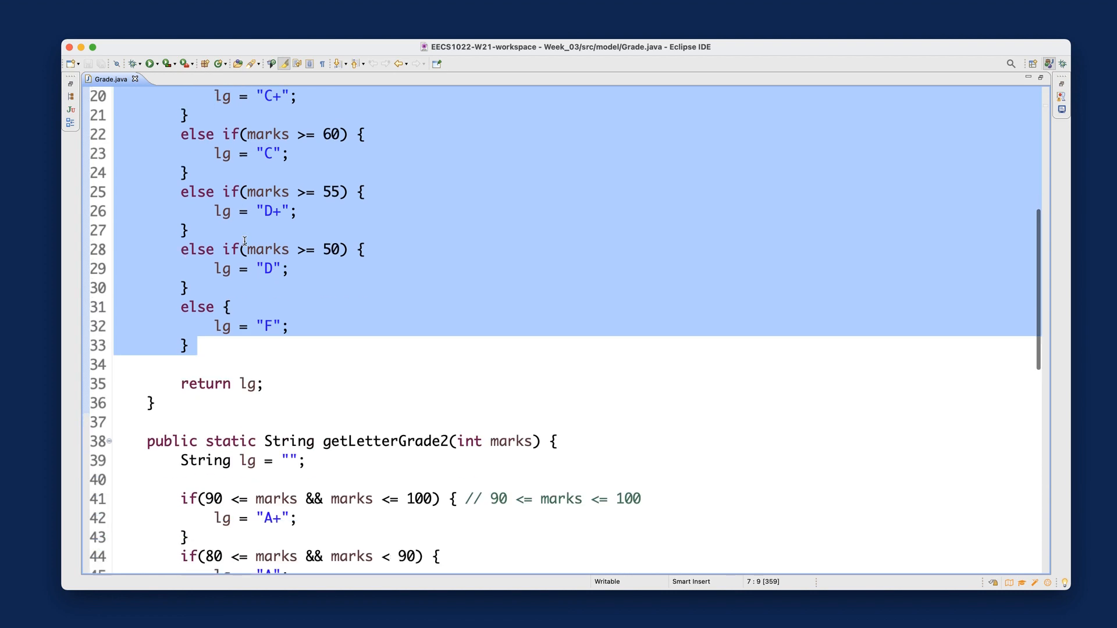
scroll("down", 3)
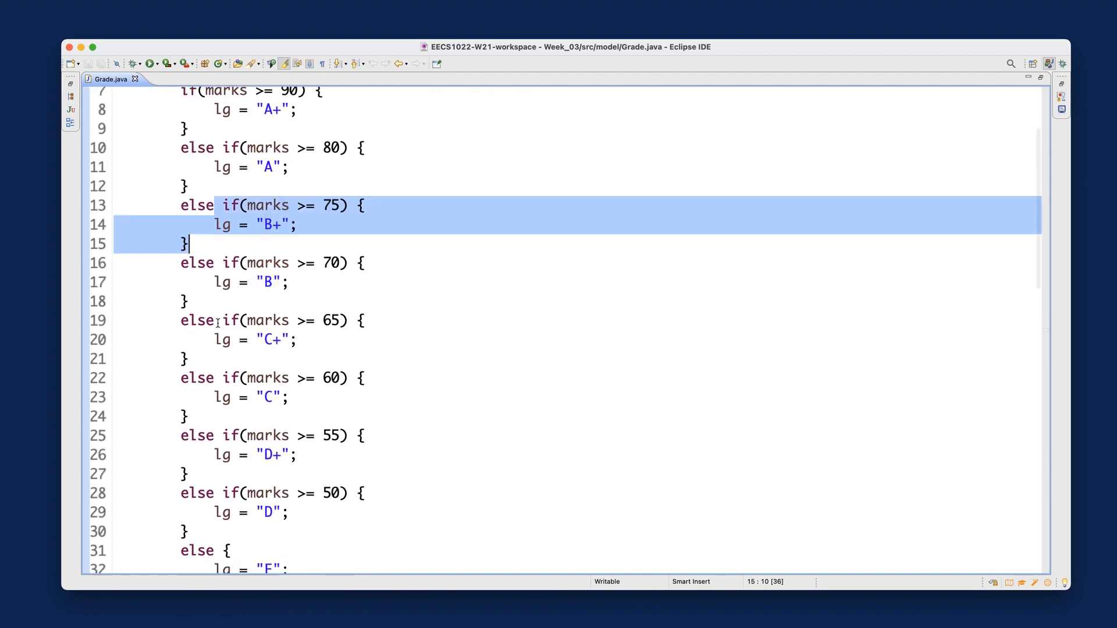
scroll("down", 3)
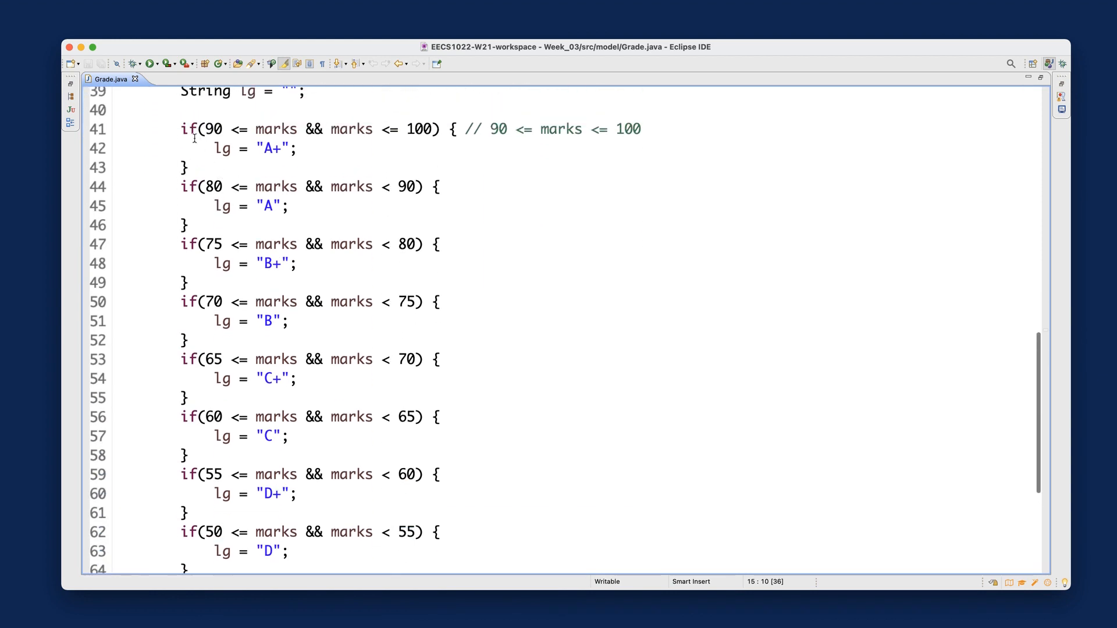
left_click_drag(181, 129, 215, 149)
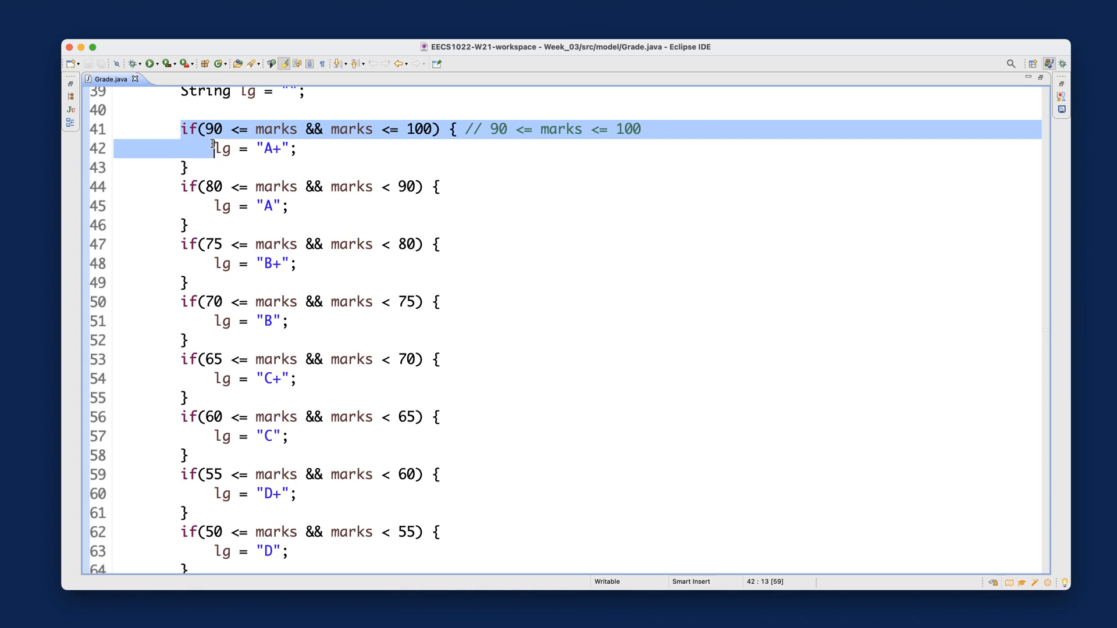
Comment out getLetterGrade2's range-based ifs with Cmd+/ and use getLetterGrade1's else-if chain instead
scroll("down", 3)
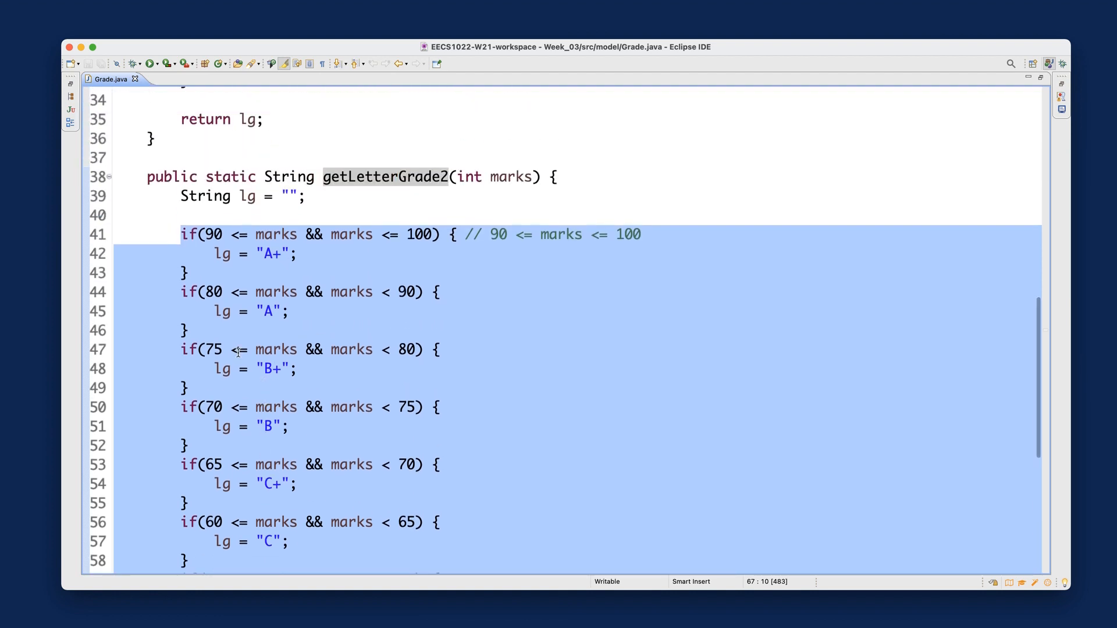
right_click(257, 339)
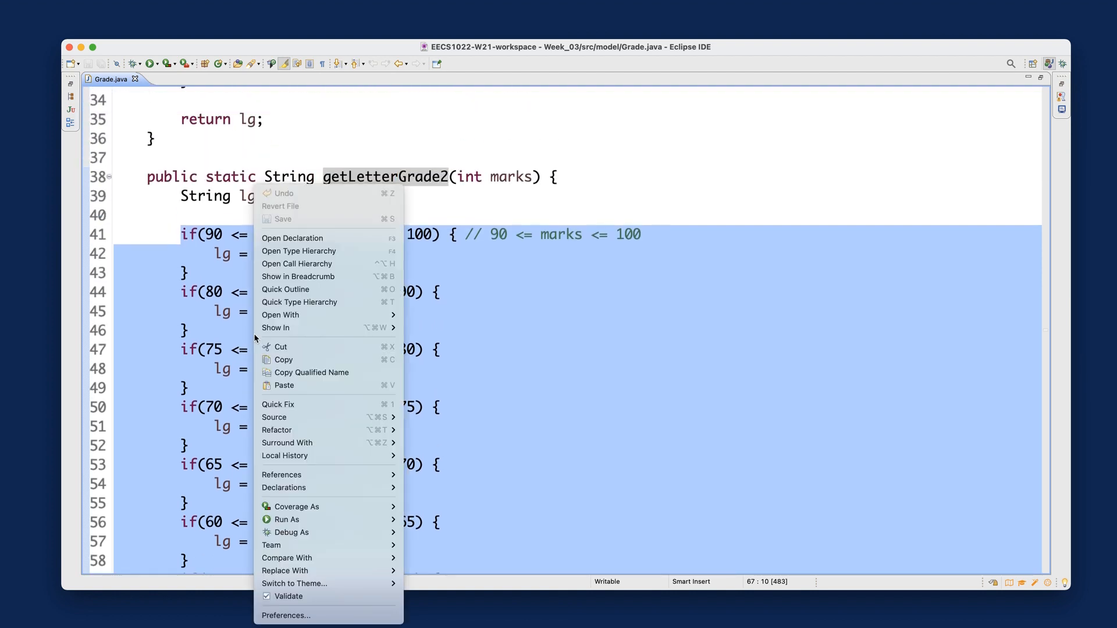
mouse_move(212, 354)
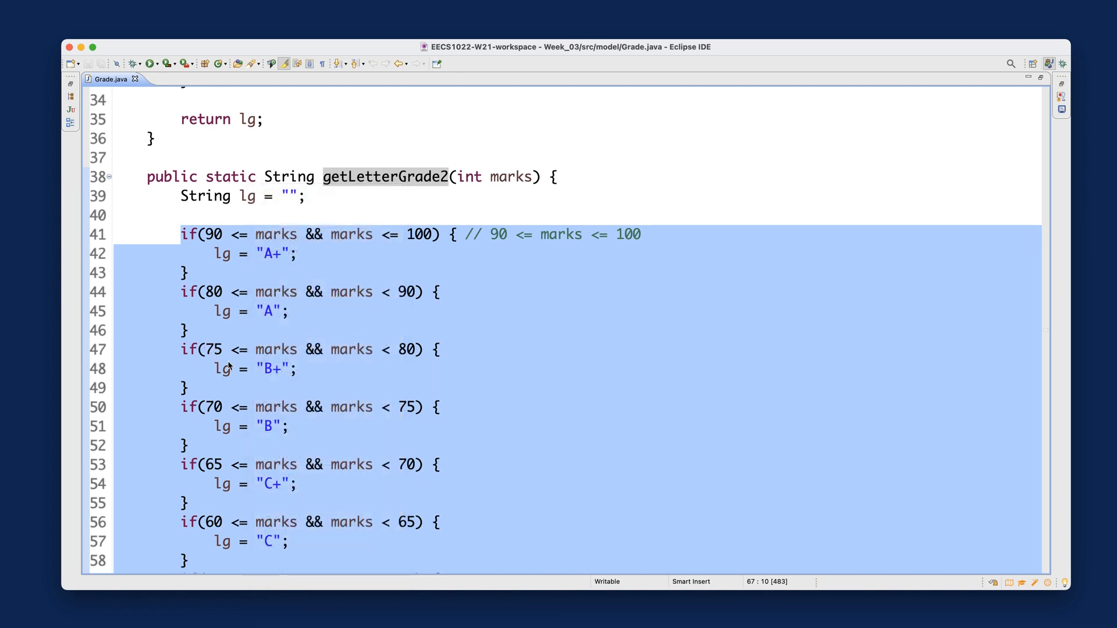
scroll("down", 3)
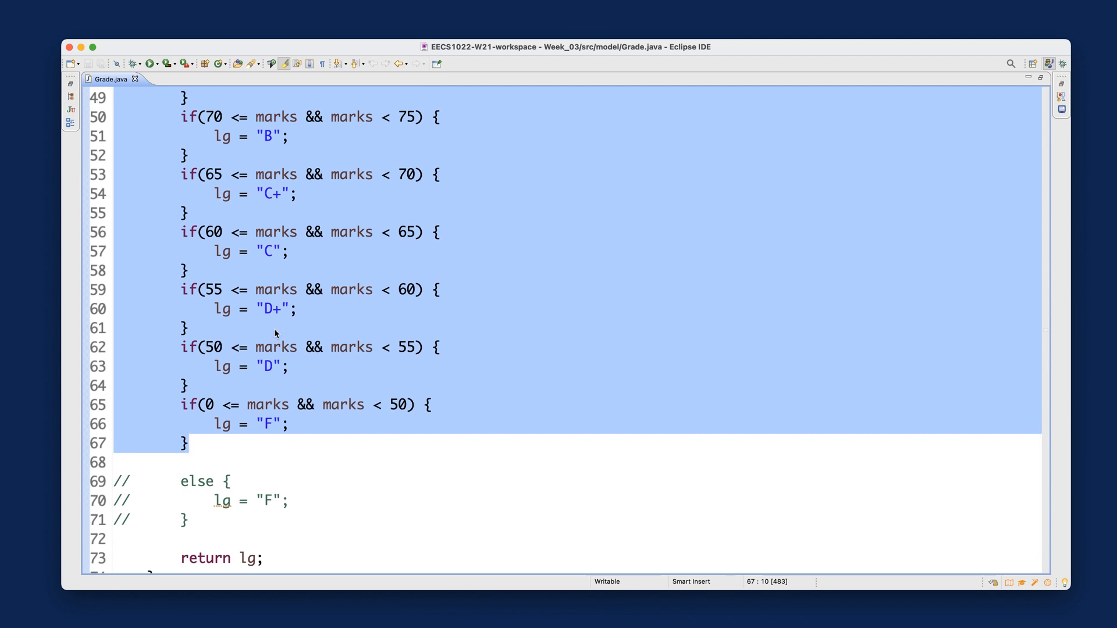
key("cmd+/")
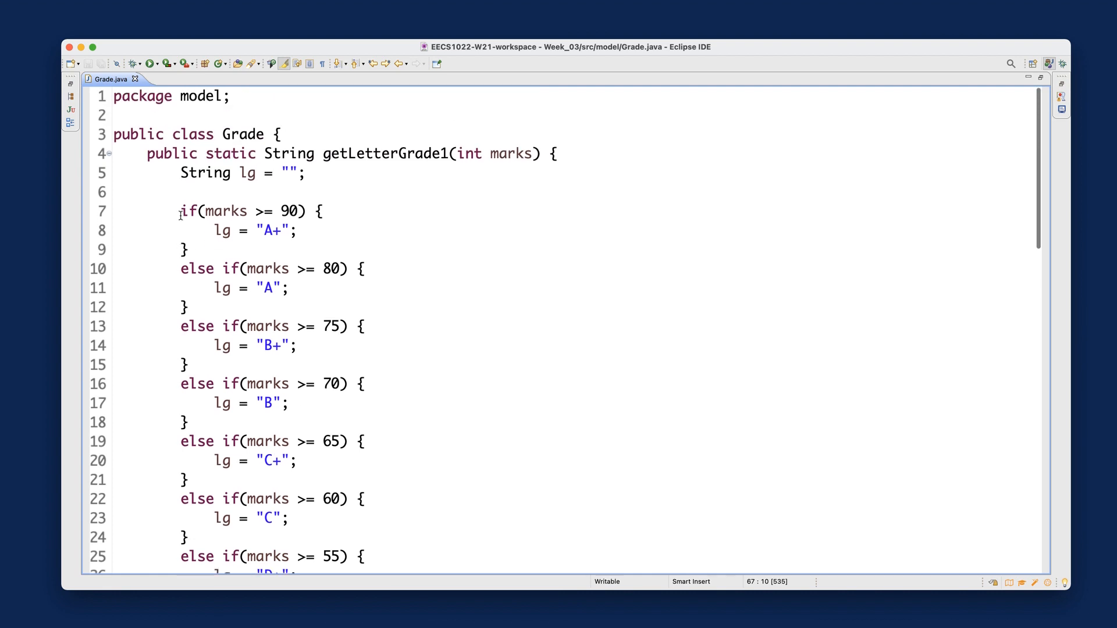
scroll("down", 3)
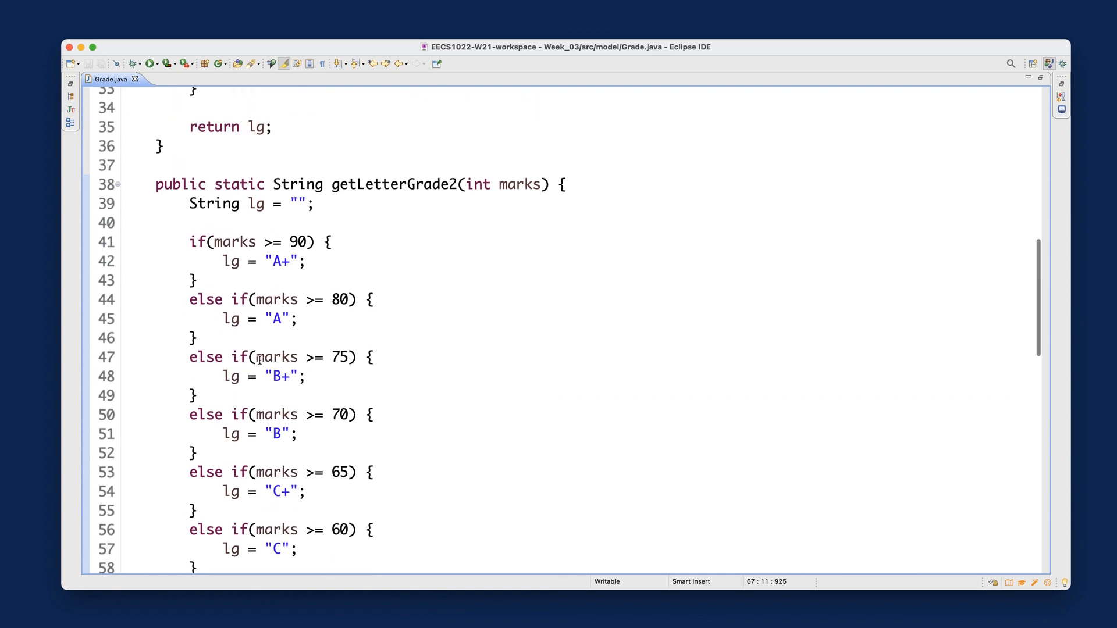
Remove the else keywords from getLetterGrade2's branches, making the last check if (marks < 50)
left_click(234, 299)
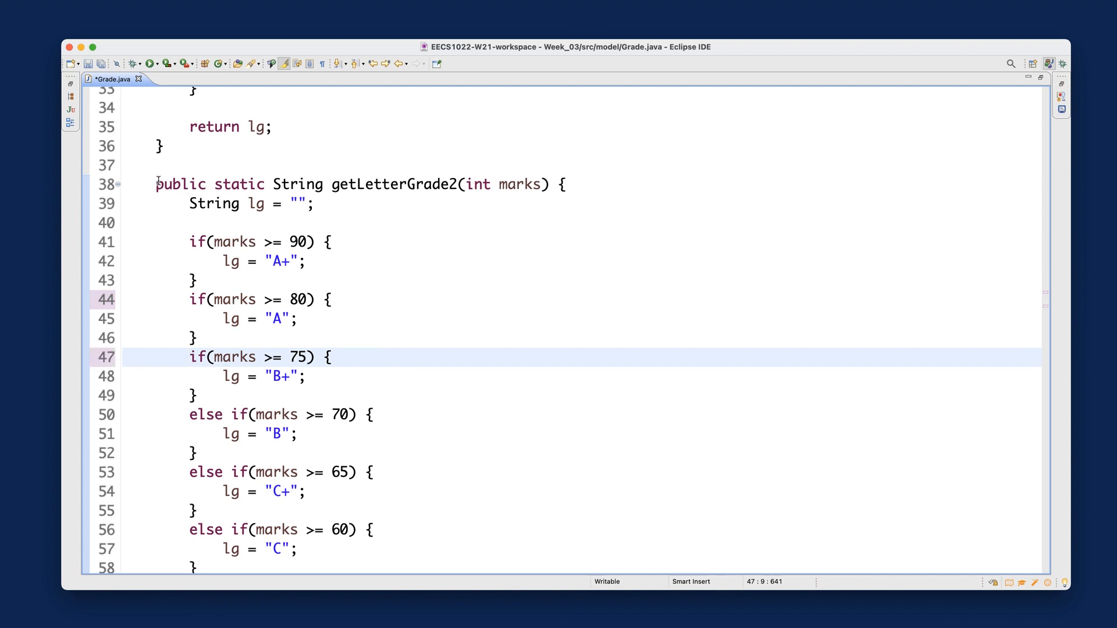
left_click_drag(189, 242, 199, 280)
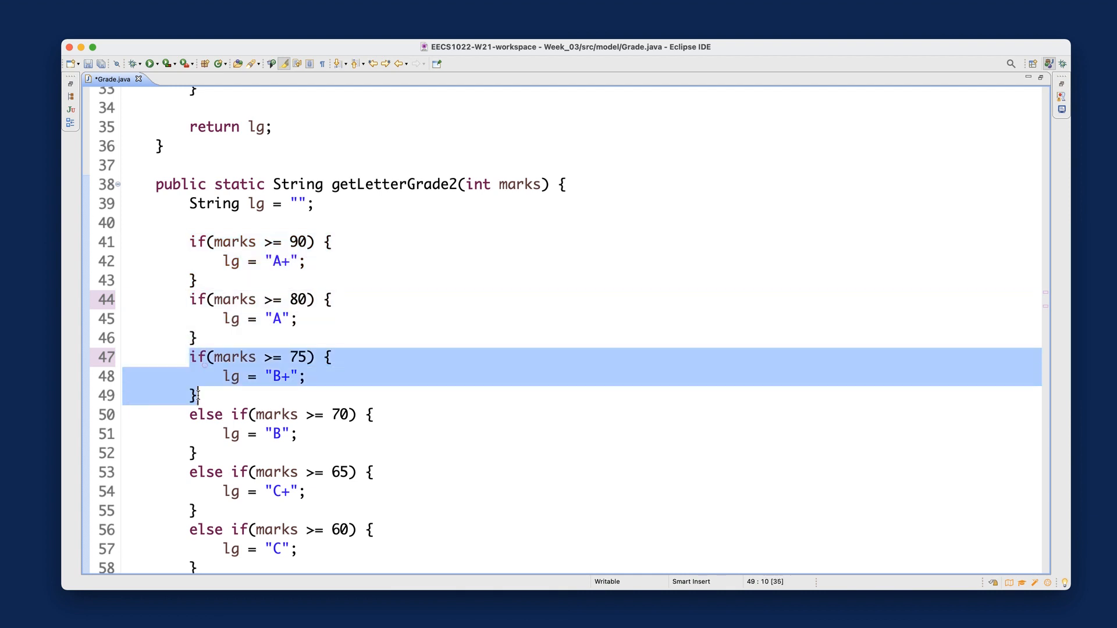
left_click(189, 415)
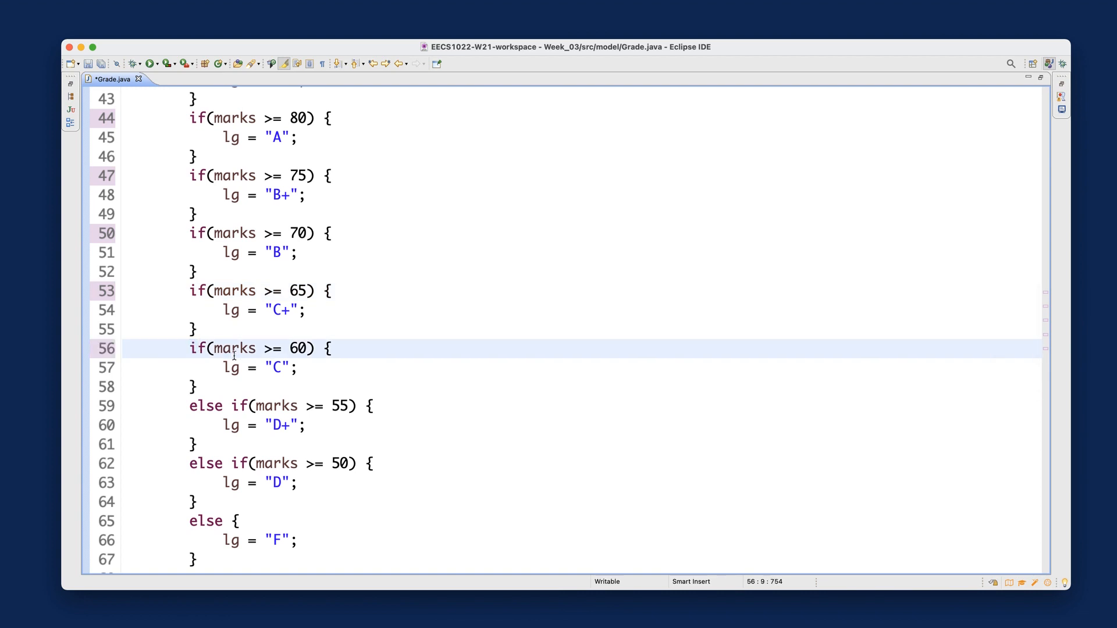
double_click(206, 405)
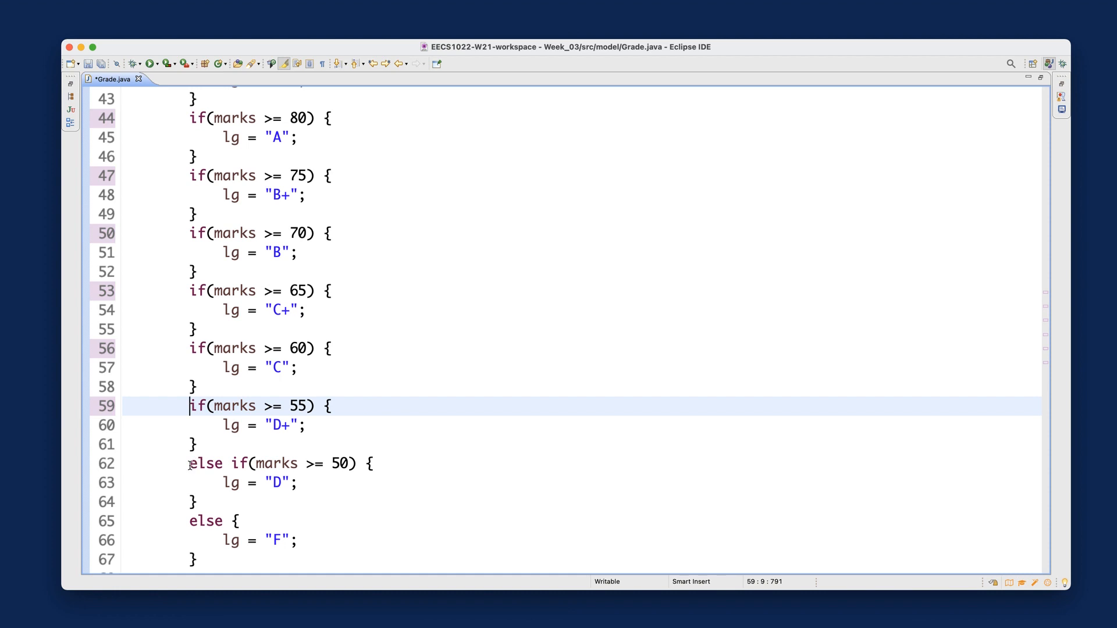
double_click(206, 464)
type("if")
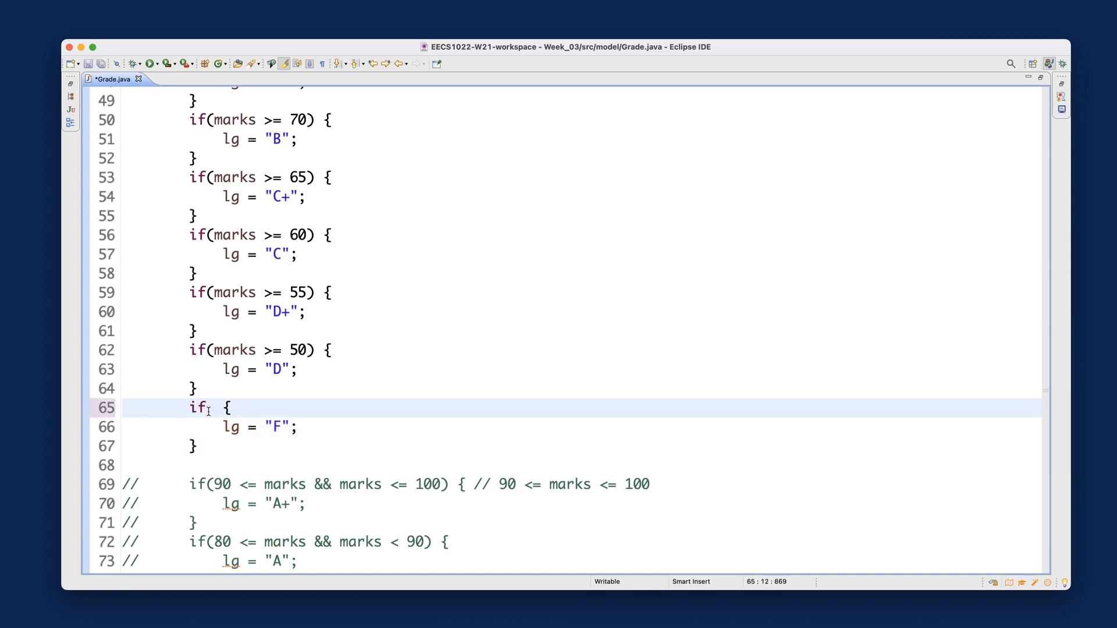
type("(mark)")
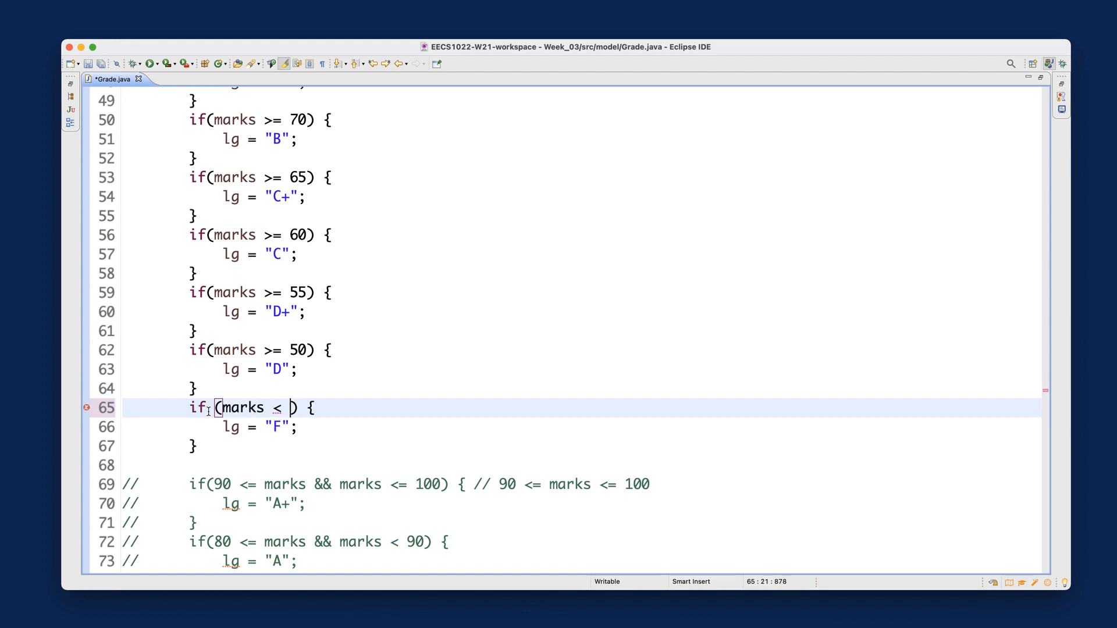
type("50")
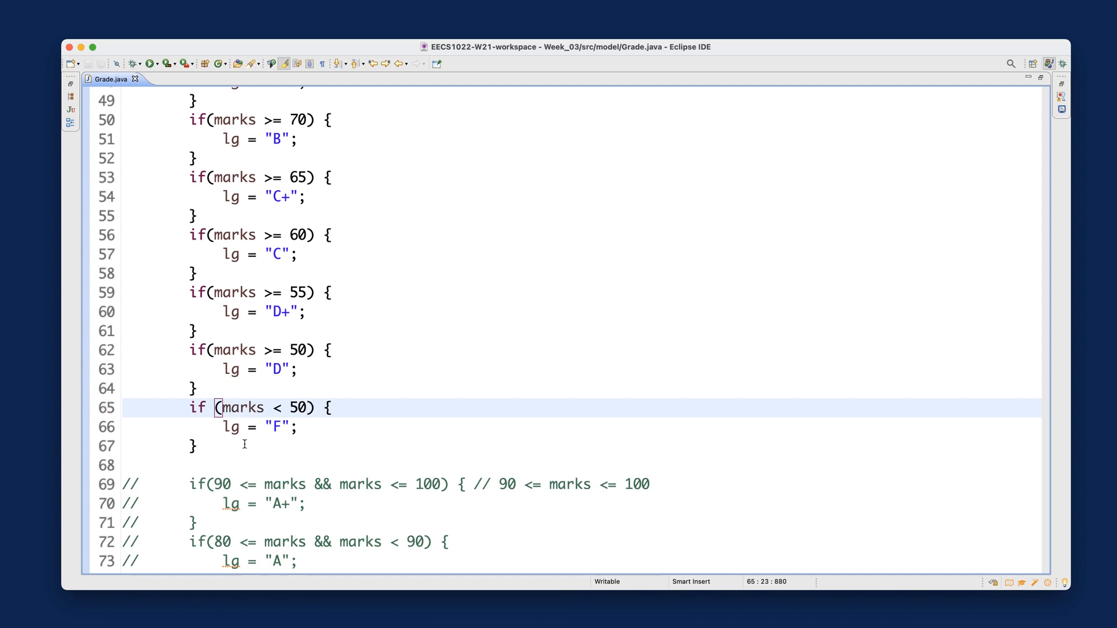
scroll("down", 3)
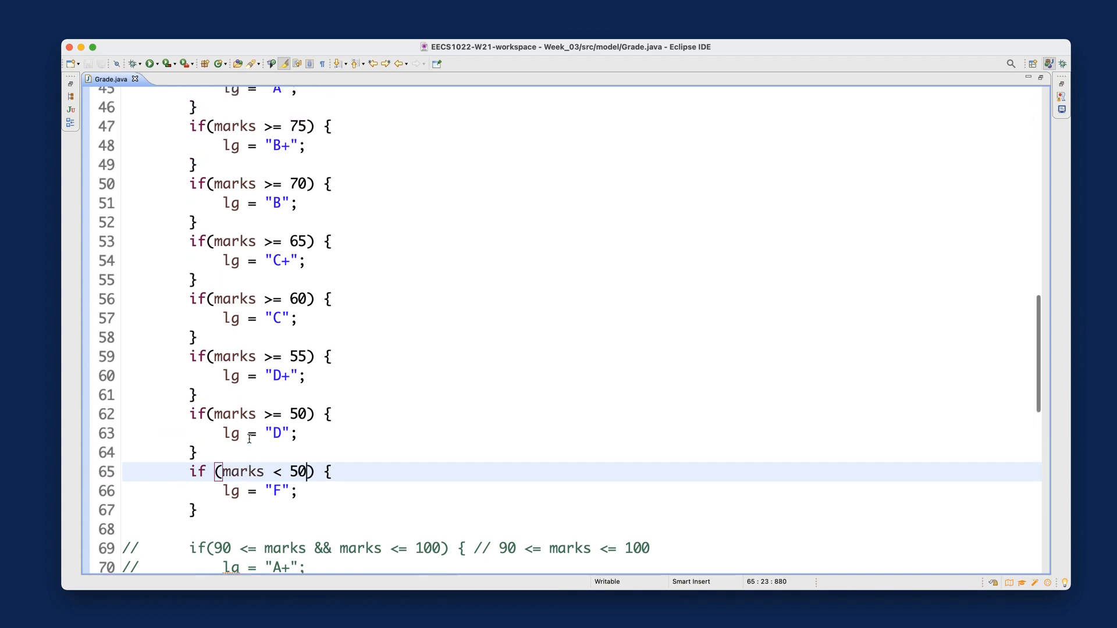